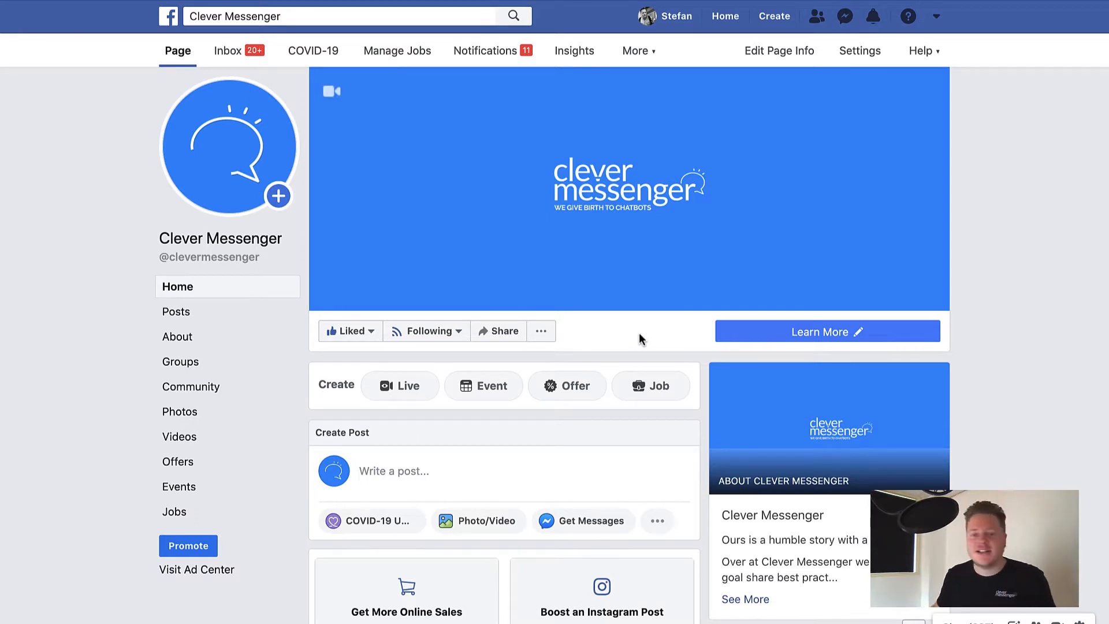
mouse_move(504, 331)
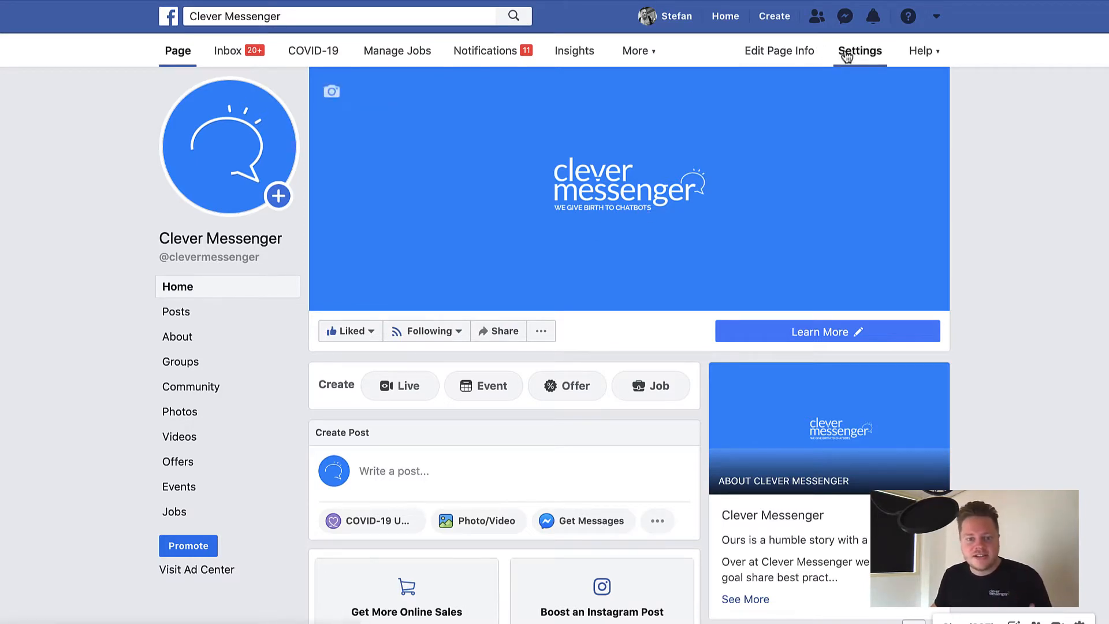
- Open the Clever Messenger page's Settings from the top navigation bar
click(859, 50)
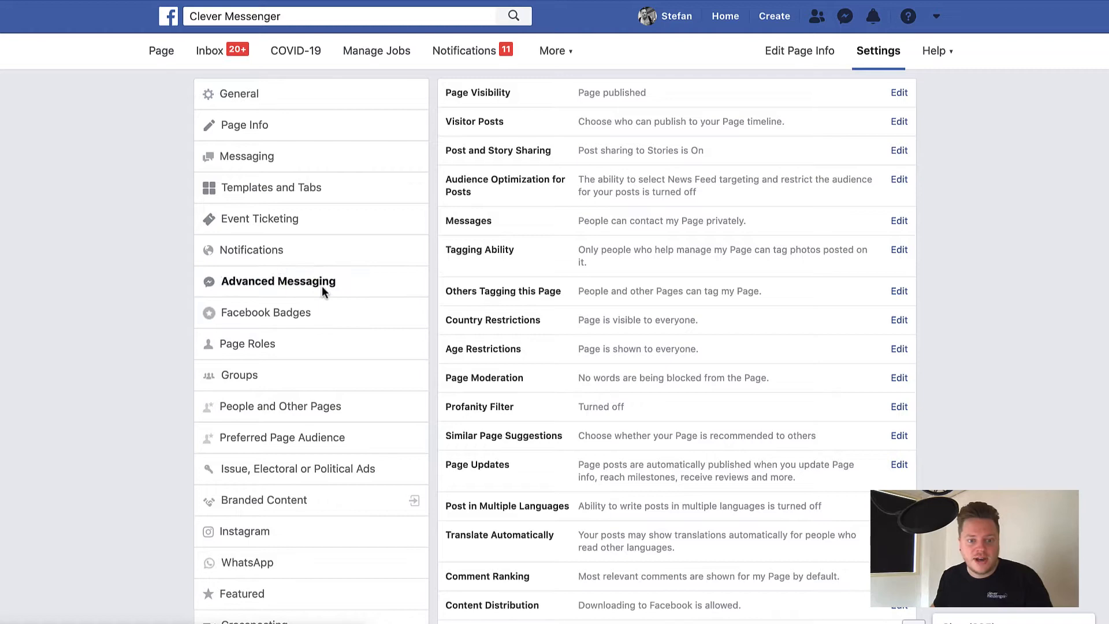
- Open Advanced Messaging and scroll down to Connected Apps and App Settings
click(277, 280)
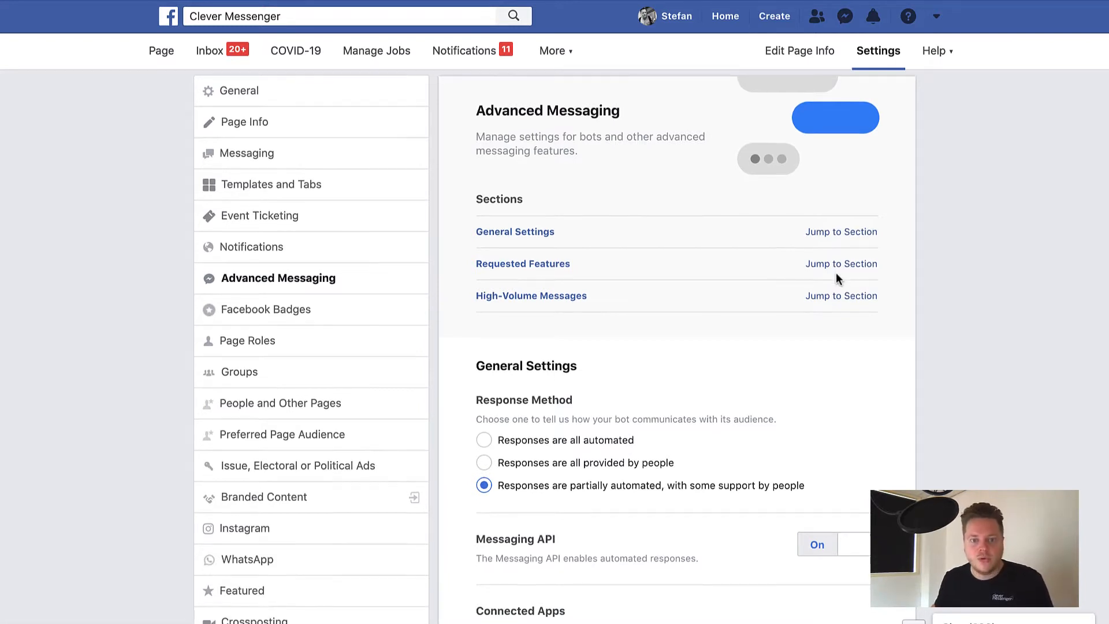
scroll(down, 3)
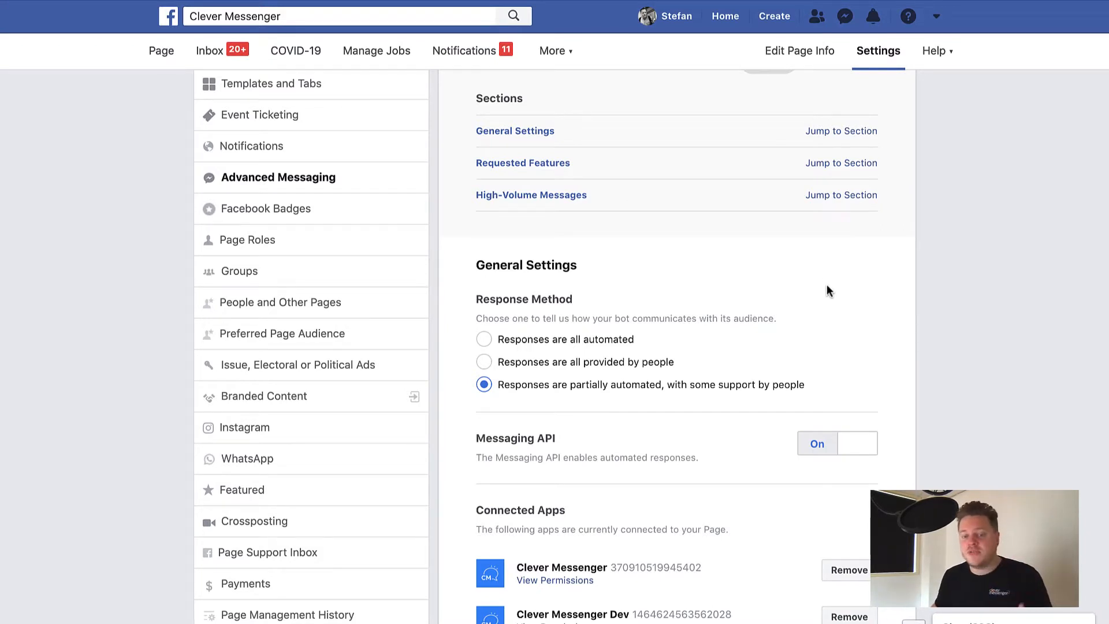
scroll(down, 3)
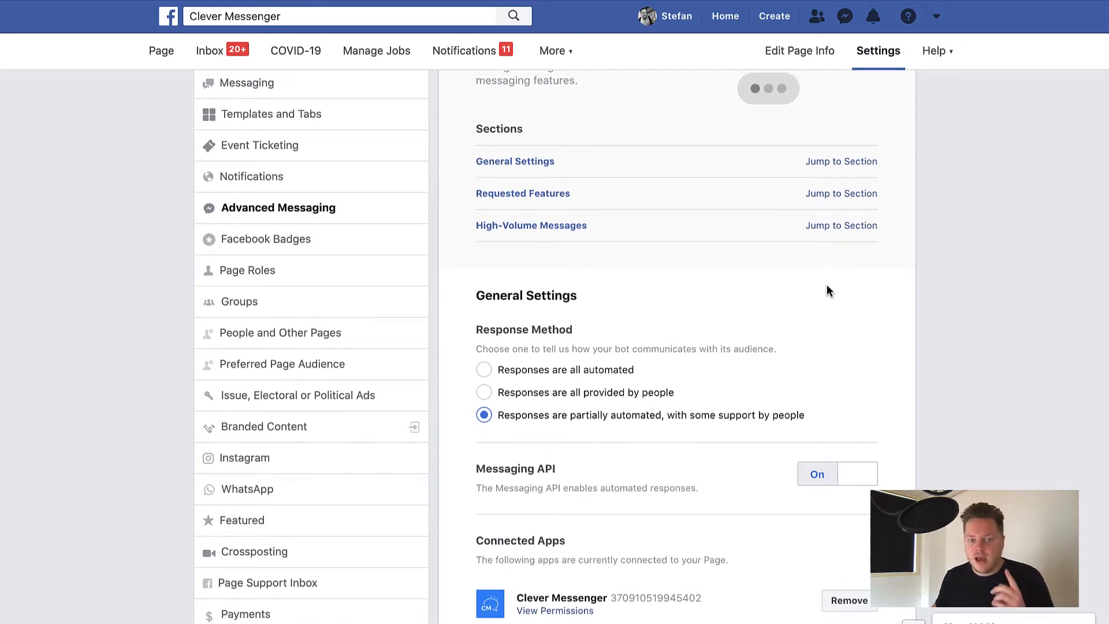
mouse_move(536, 269)
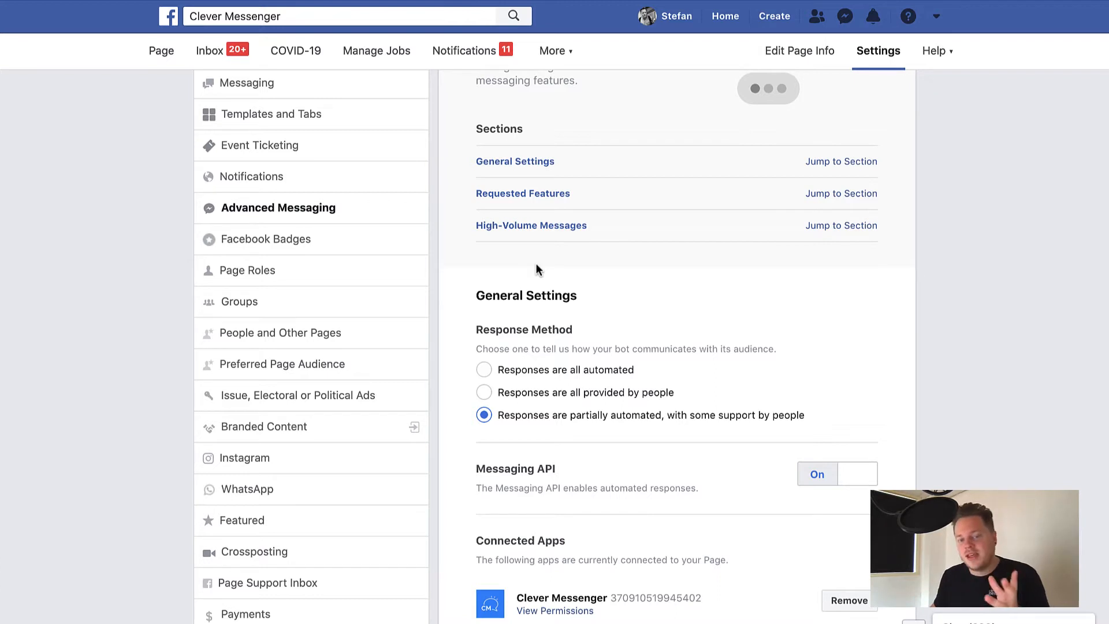
mouse_move(558, 271)
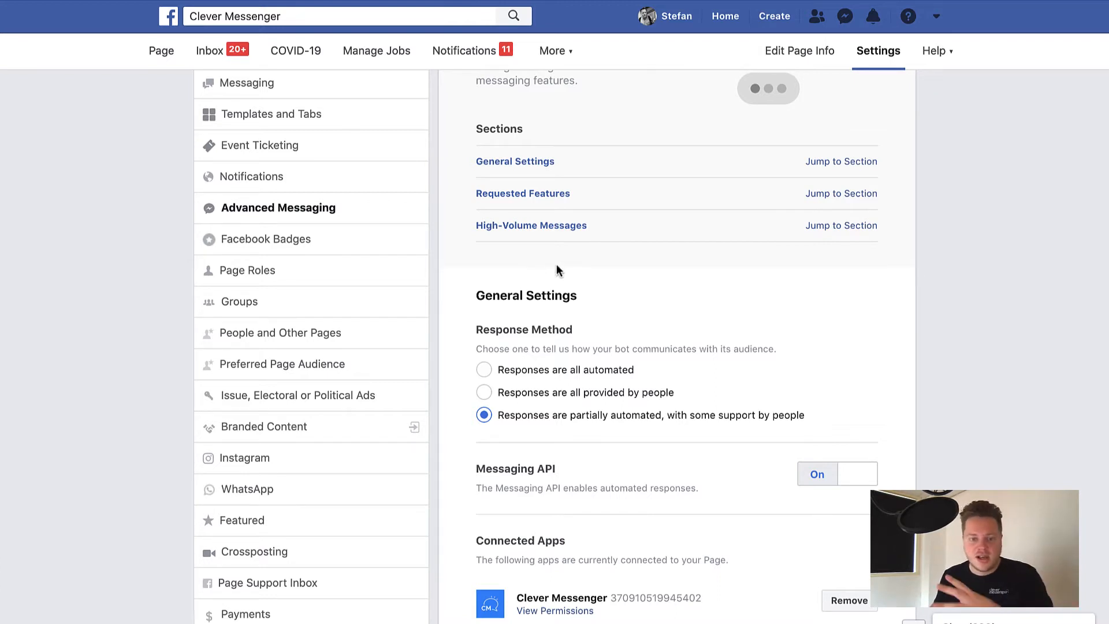
scroll(down, 3)
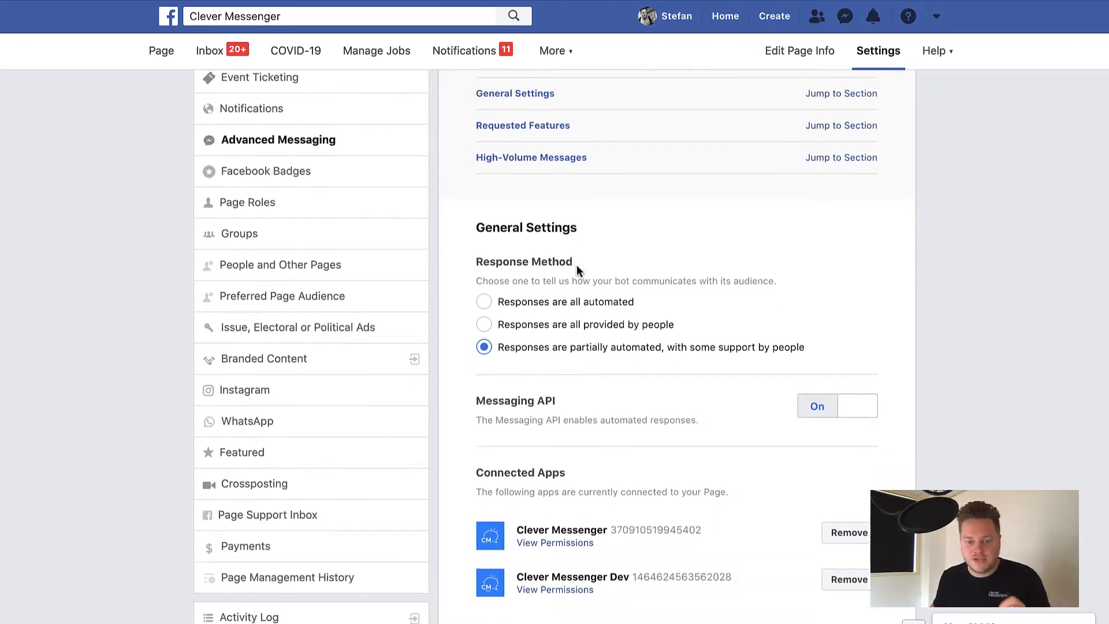
scroll(down, 3)
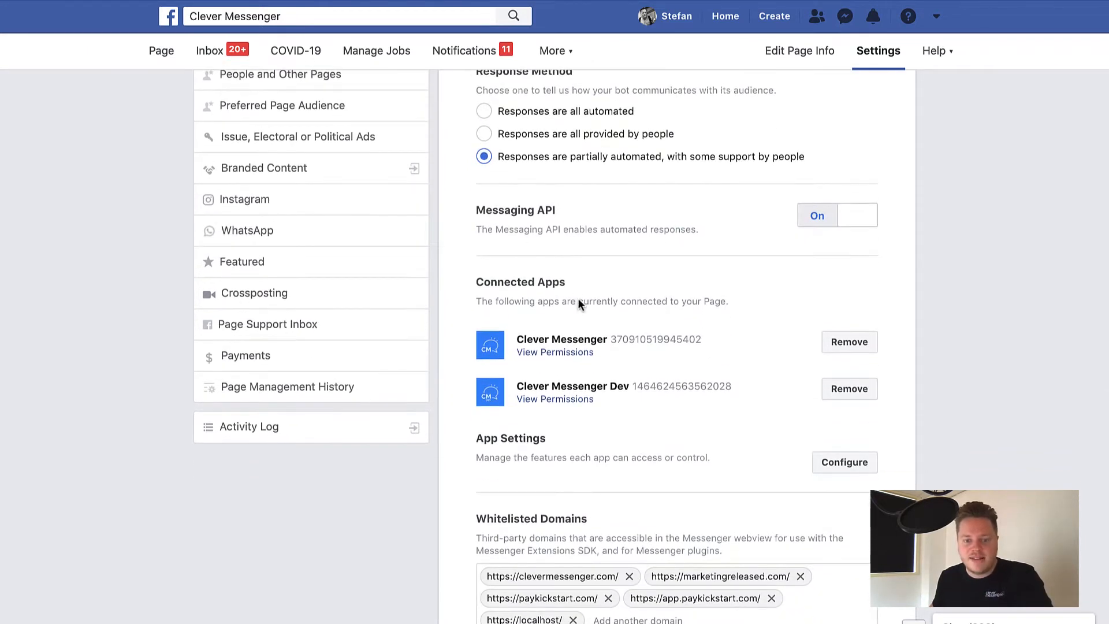
scroll(down, 3)
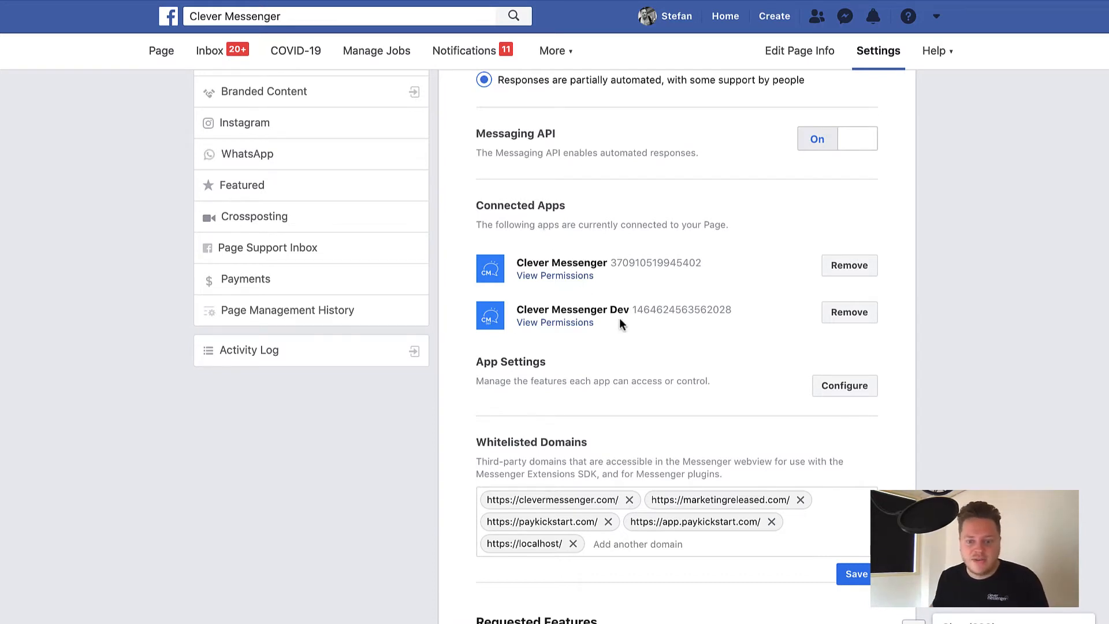
mouse_move(838, 378)
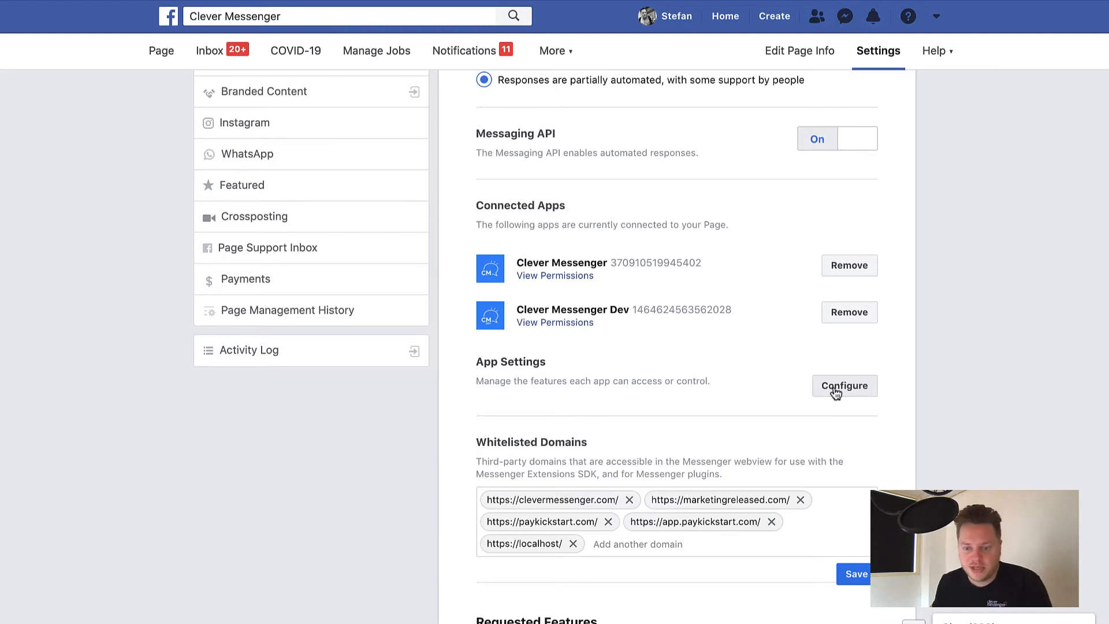
click(844, 385)
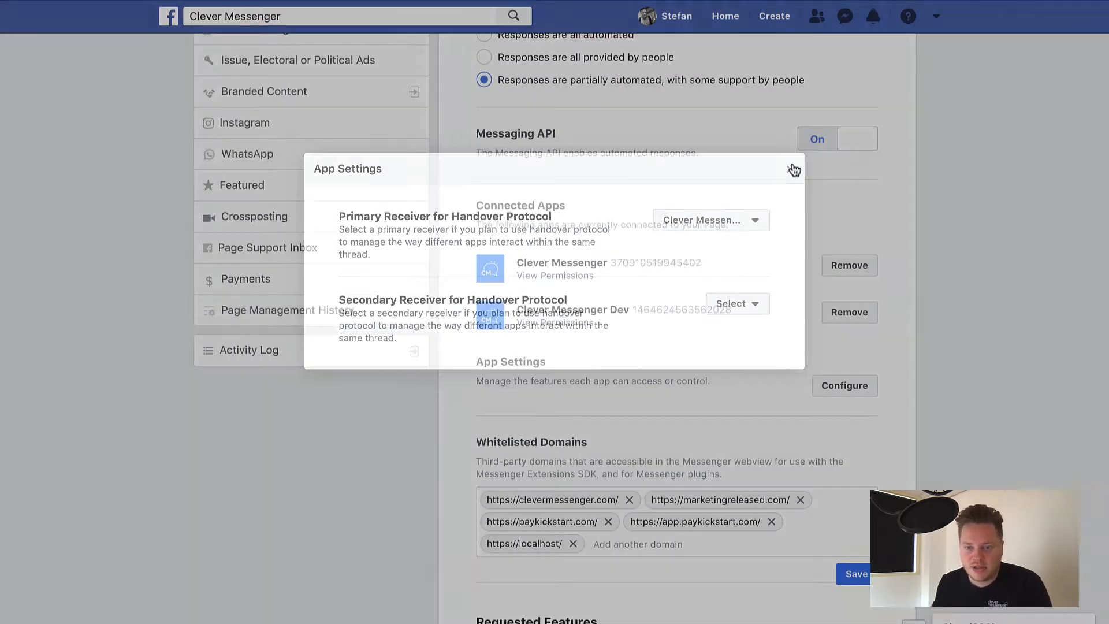
click(792, 170)
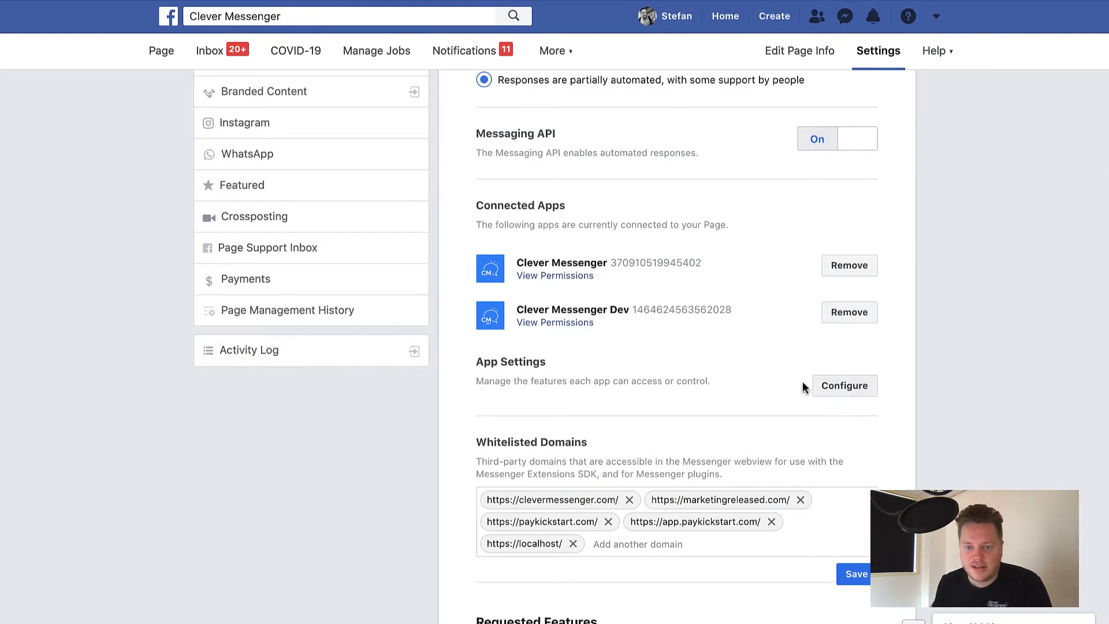
mouse_move(502, 393)
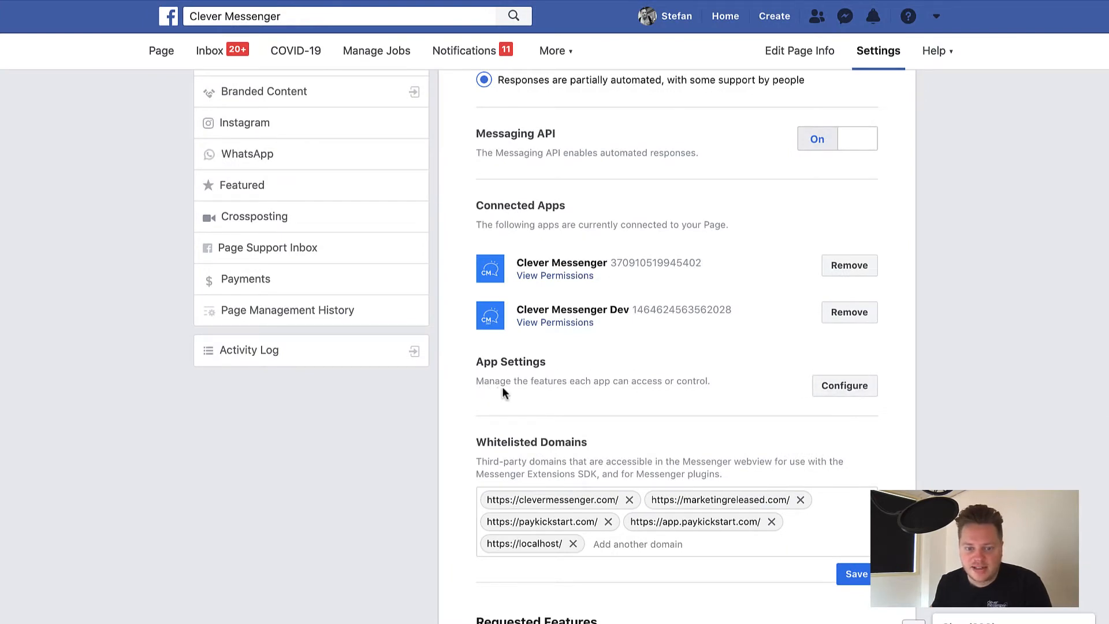
mouse_move(646, 397)
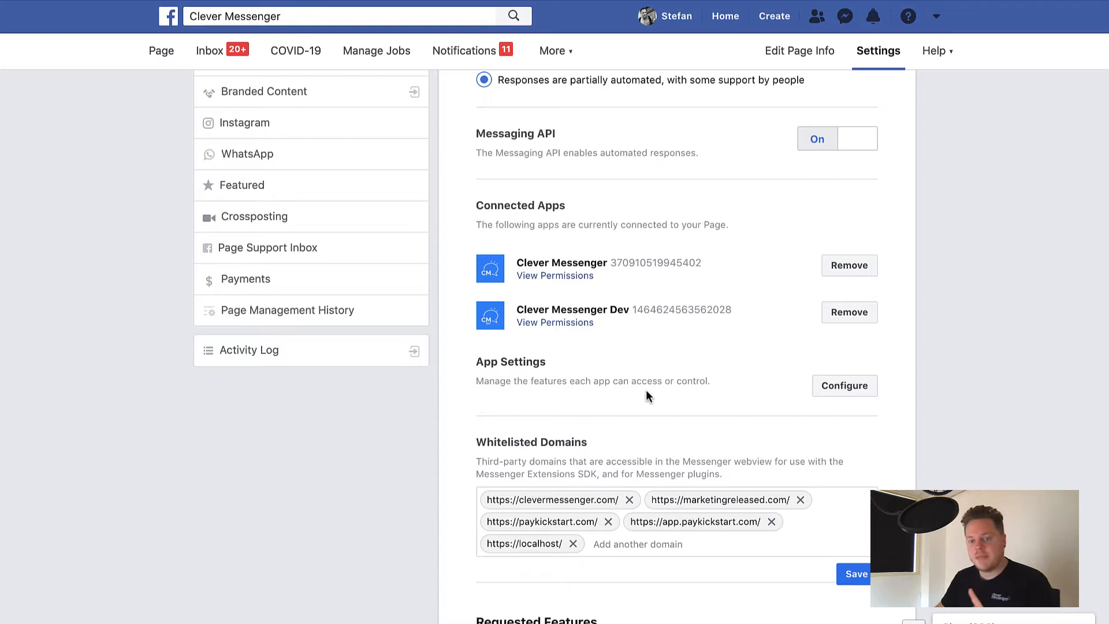
- Reopen App Settings and view the Secondary Receiver app list without choosing one
click(844, 386)
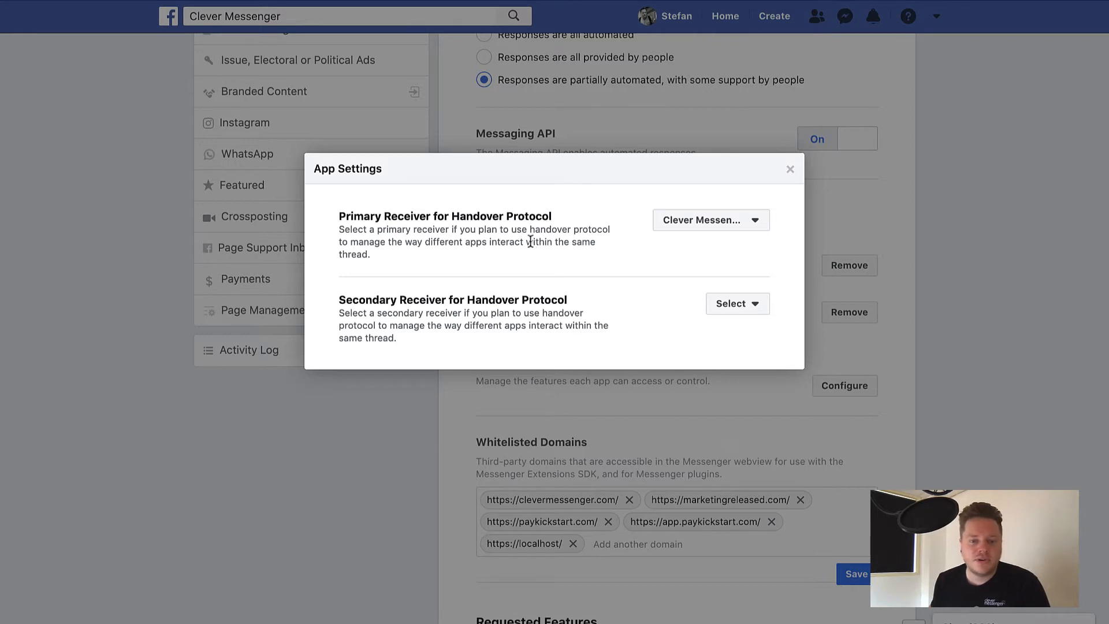
mouse_move(747, 236)
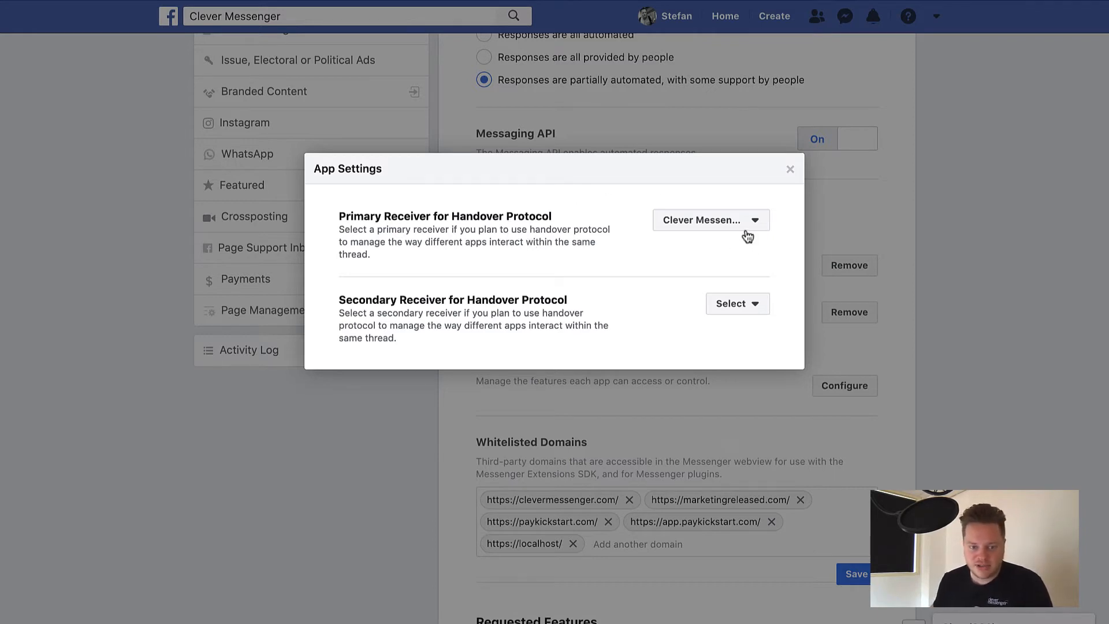
mouse_move(494, 305)
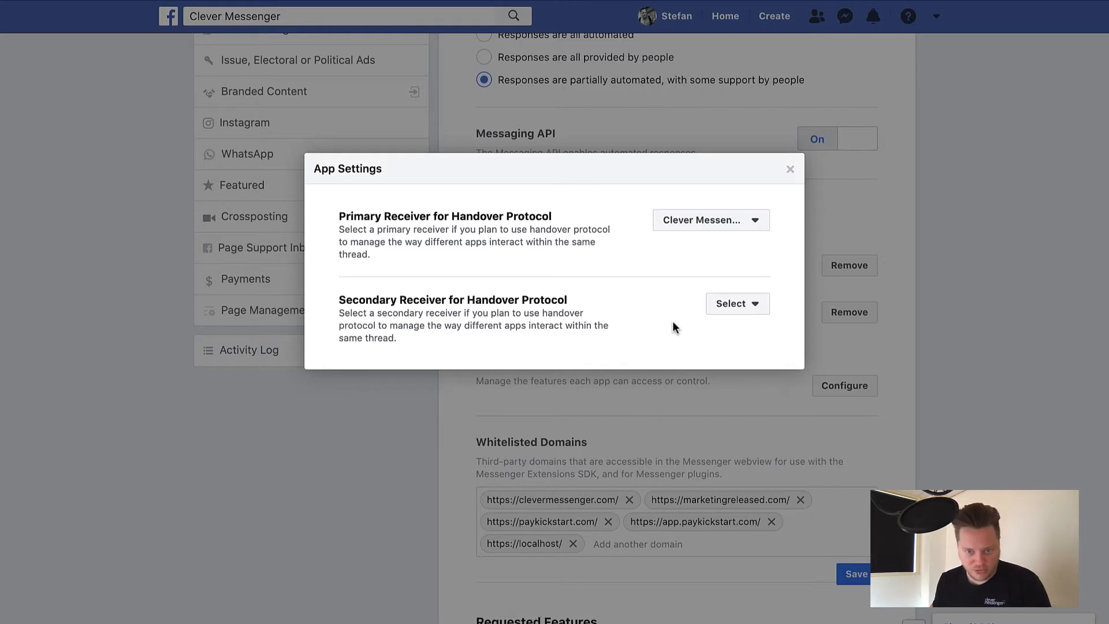
click(736, 302)
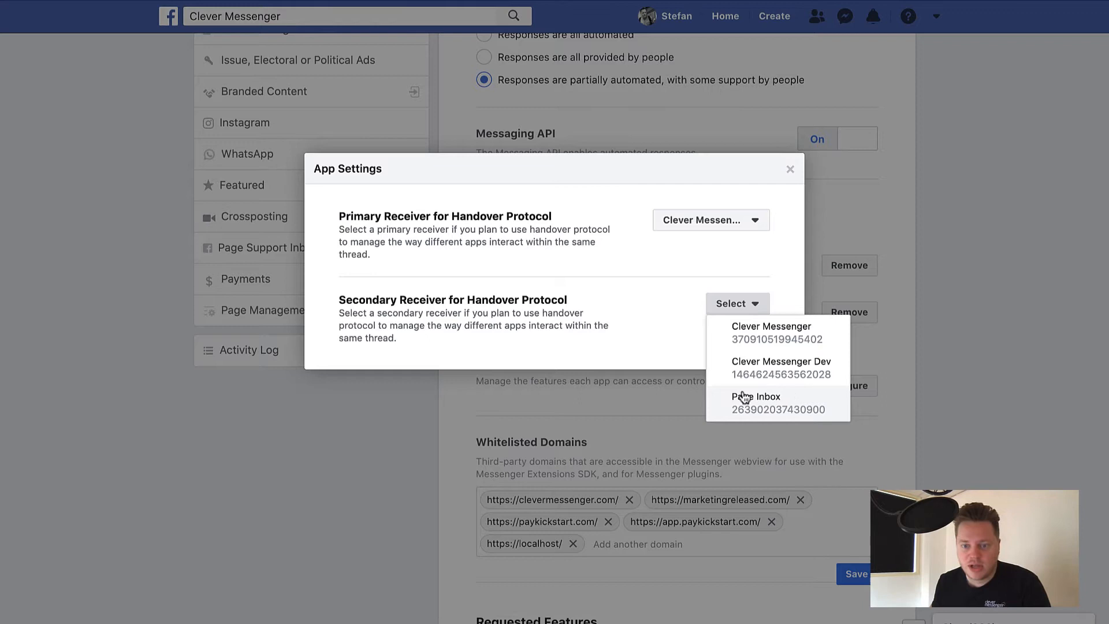
mouse_move(768, 372)
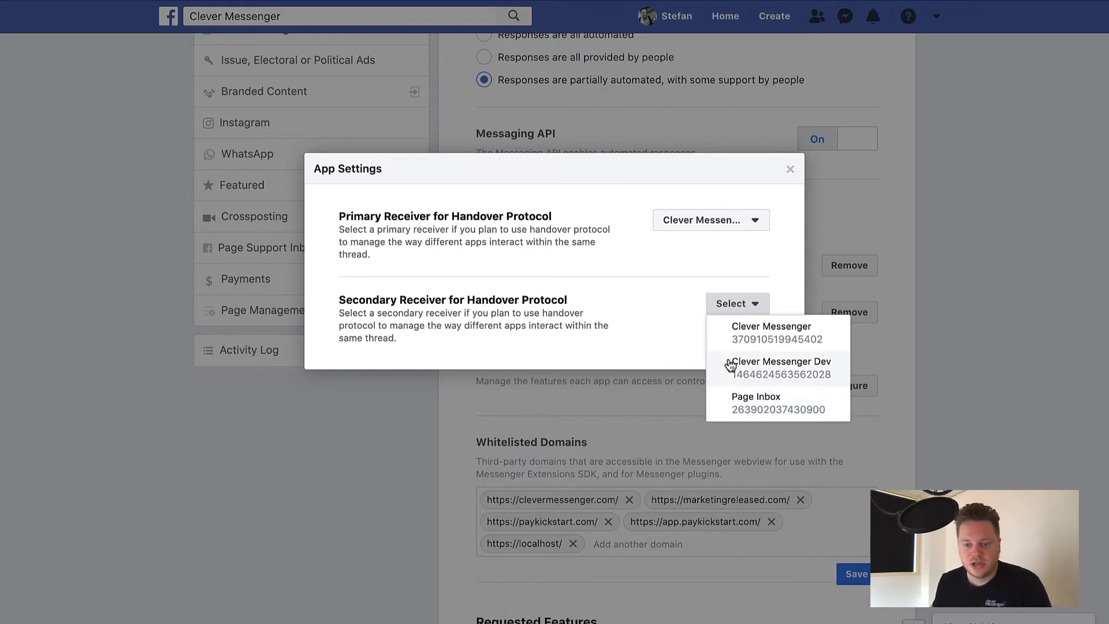
click(725, 188)
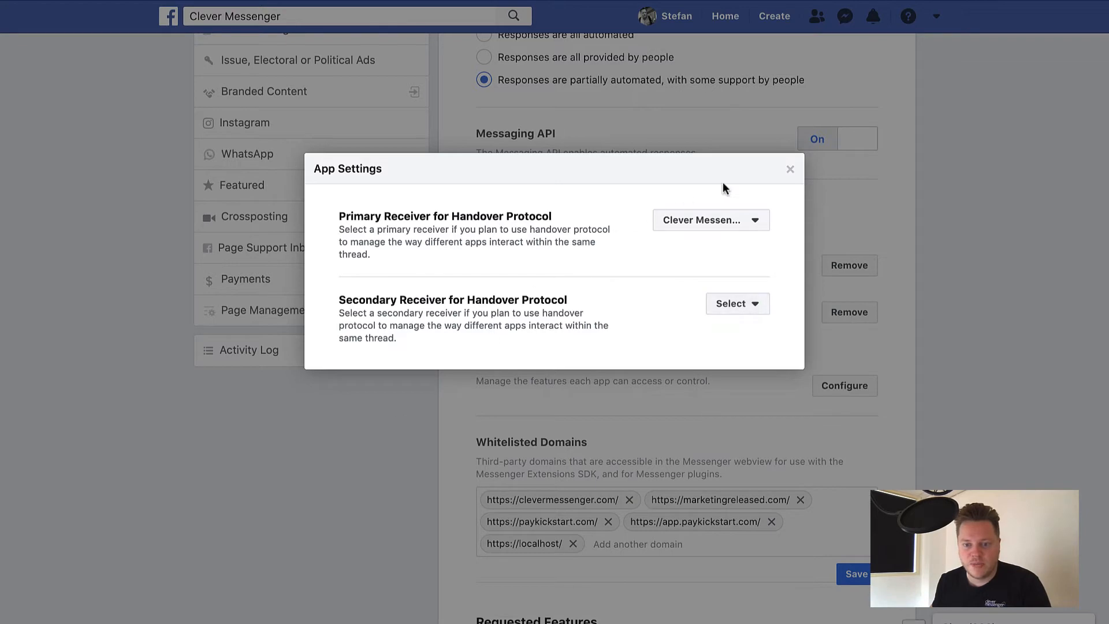
mouse_move(790, 170)
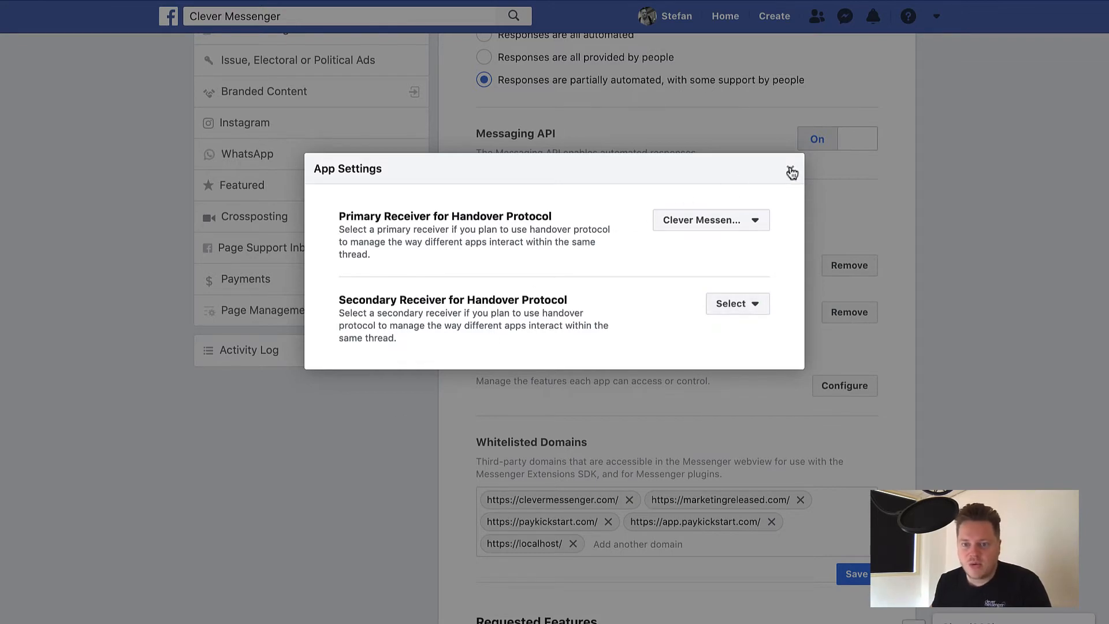
- Close the App Settings dialog to return to Advanced Messaging
click(792, 172)
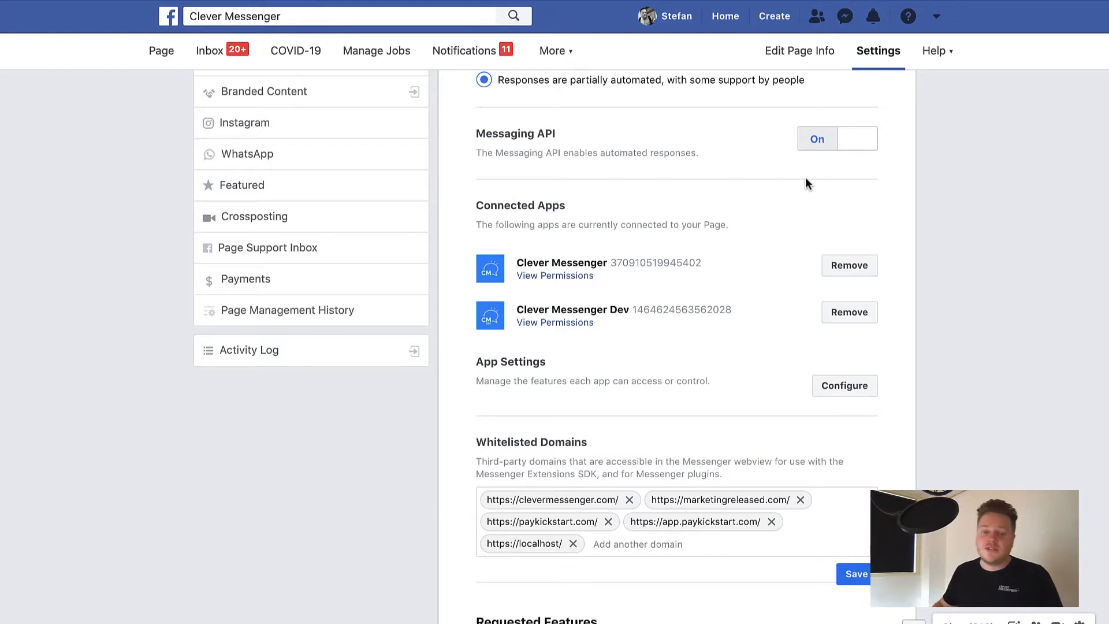
mouse_move(824, 187)
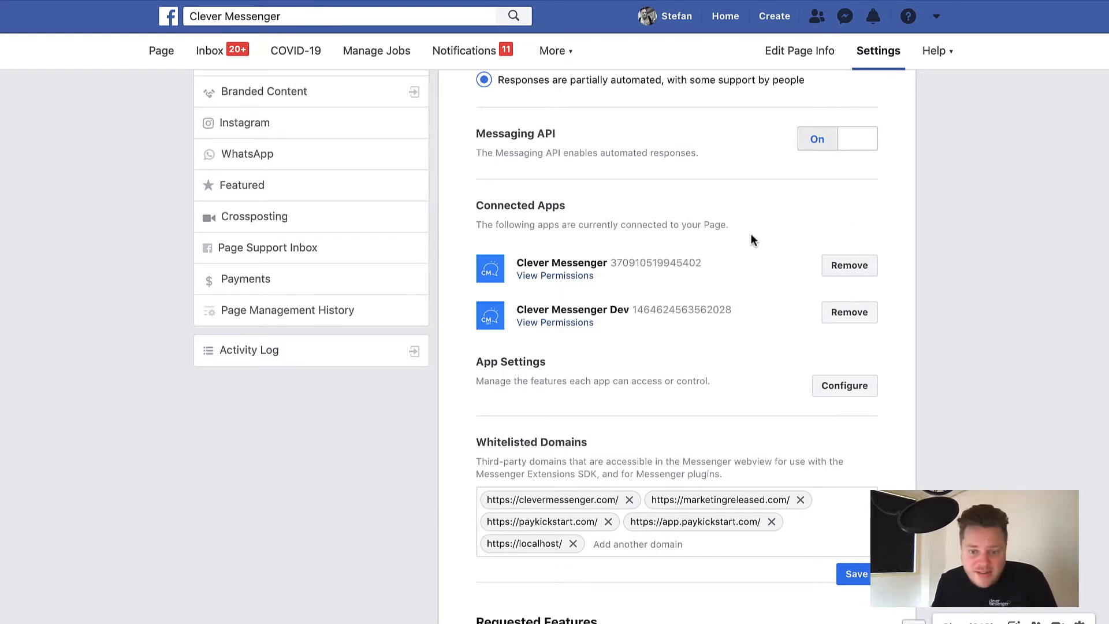
mouse_move(768, 295)
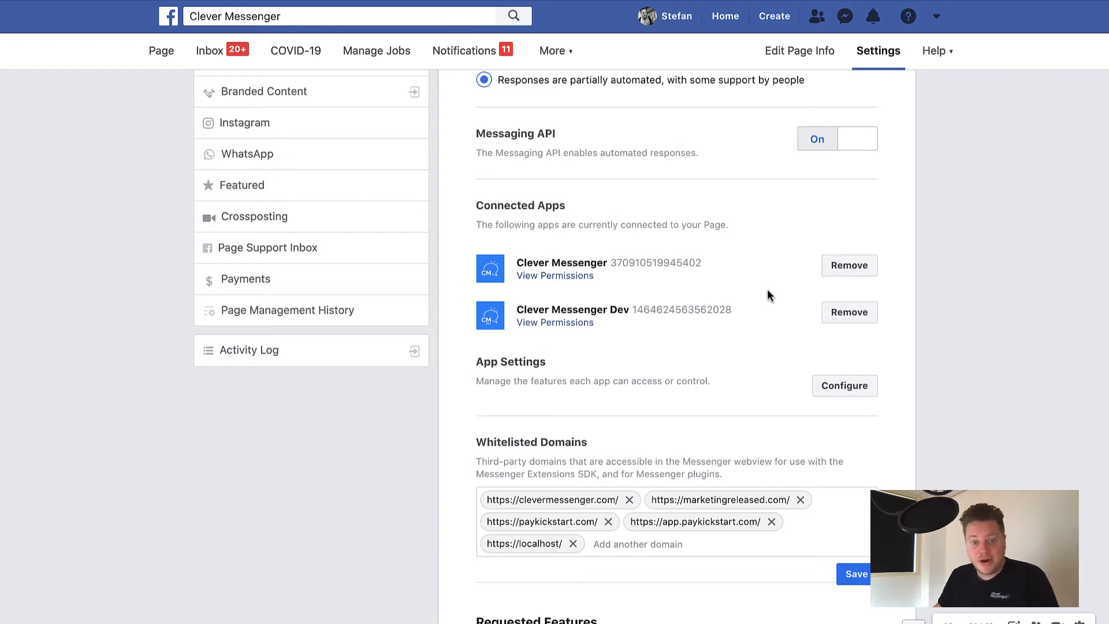
mouse_move(728, 296)
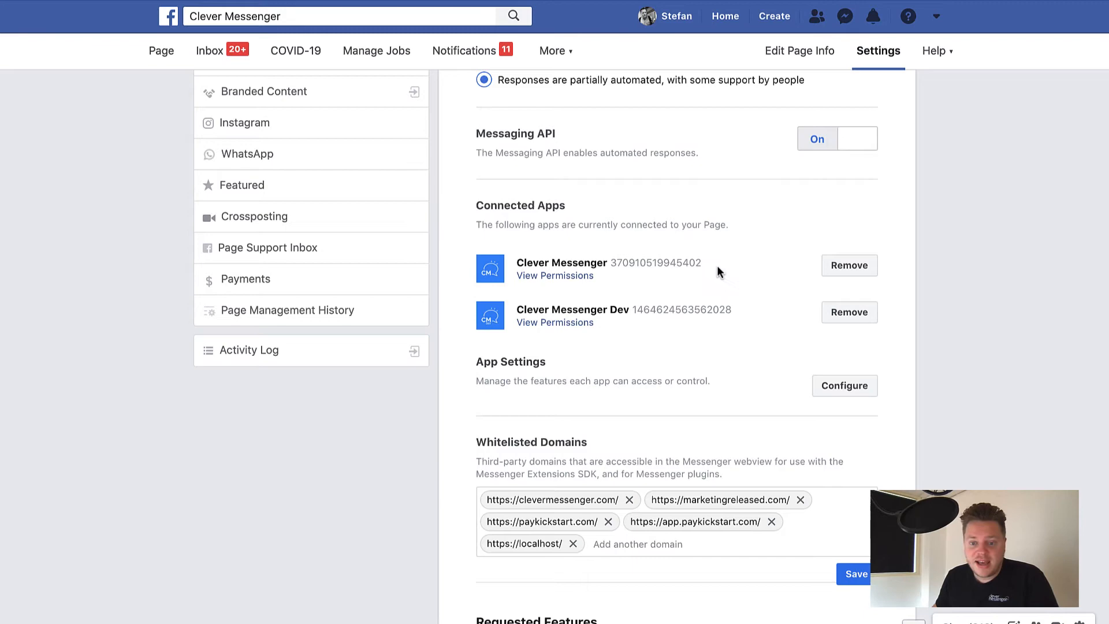
mouse_move(844, 385)
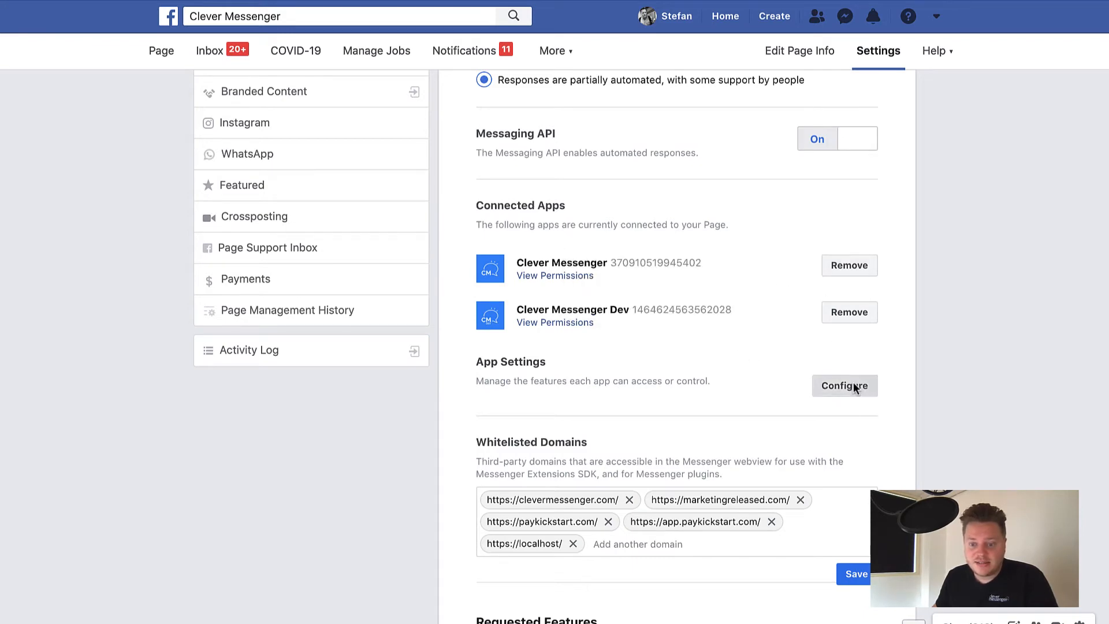
click(845, 385)
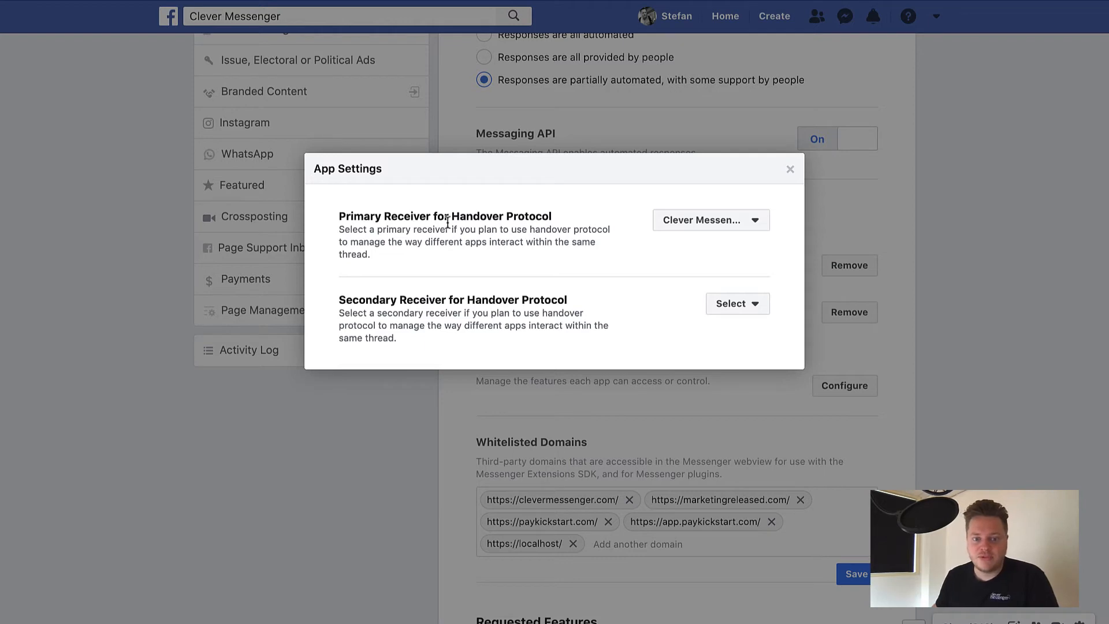
mouse_move(592, 293)
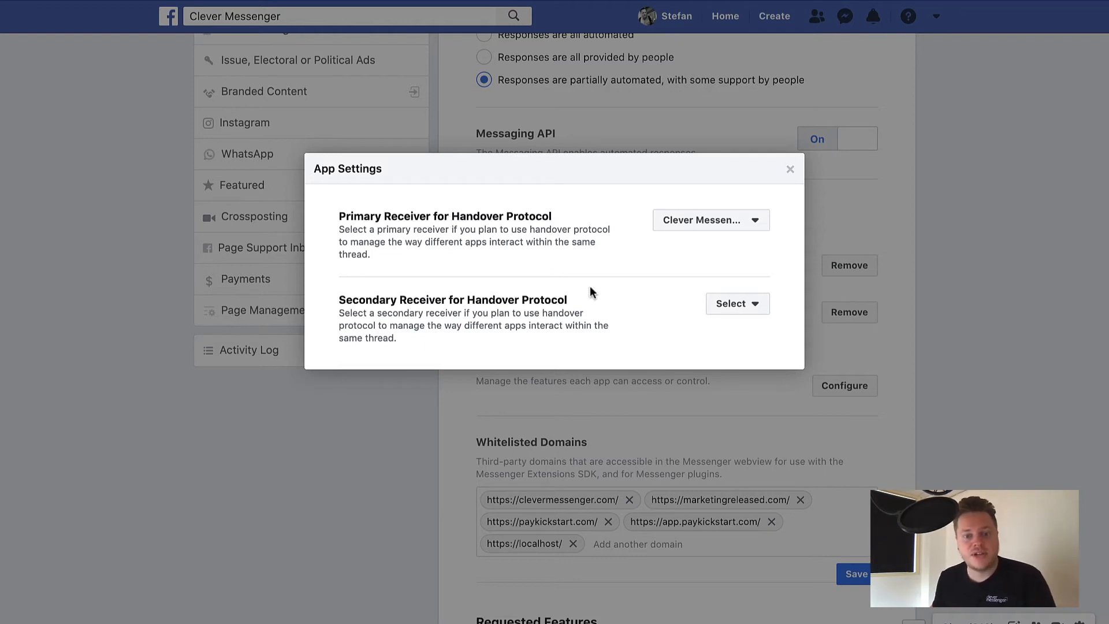
mouse_move(610, 308)
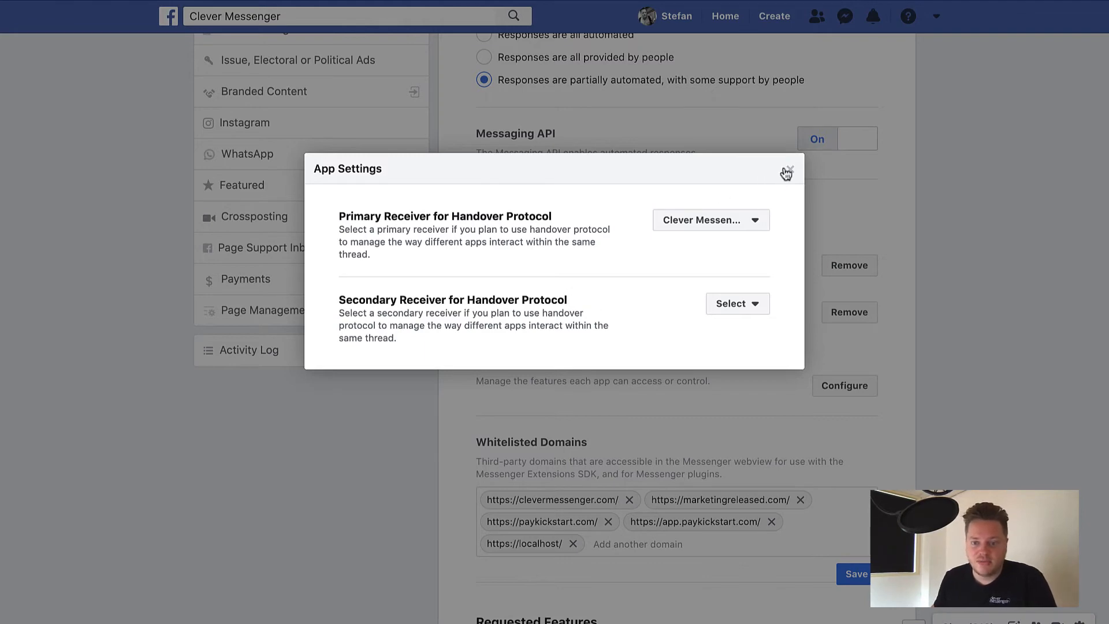
click(785, 173)
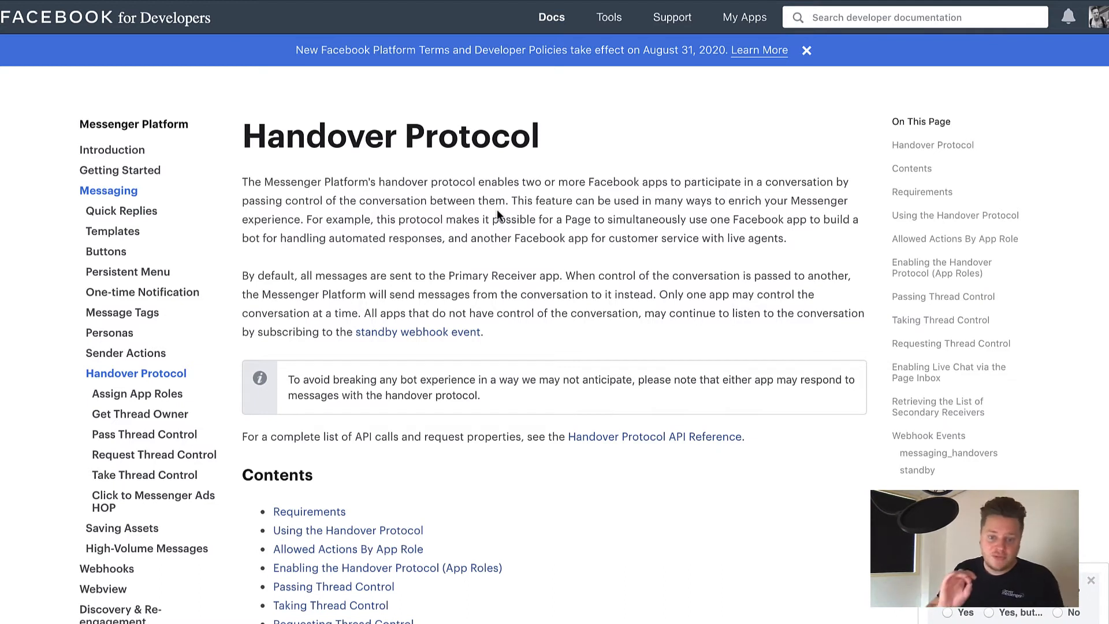
mouse_move(721, 242)
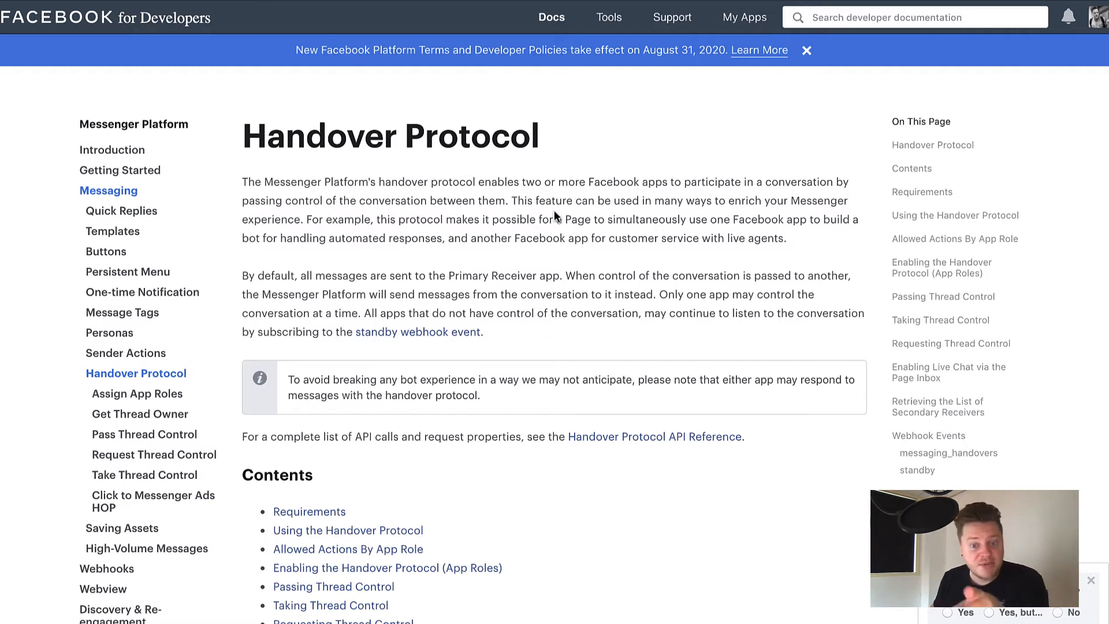
mouse_move(715, 283)
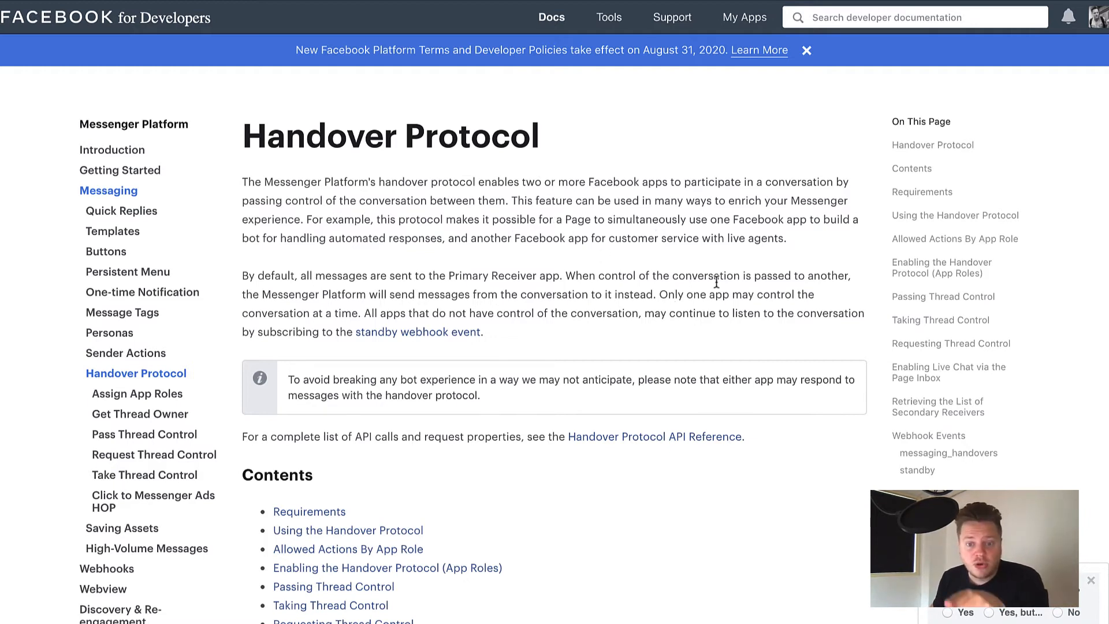
mouse_move(431, 307)
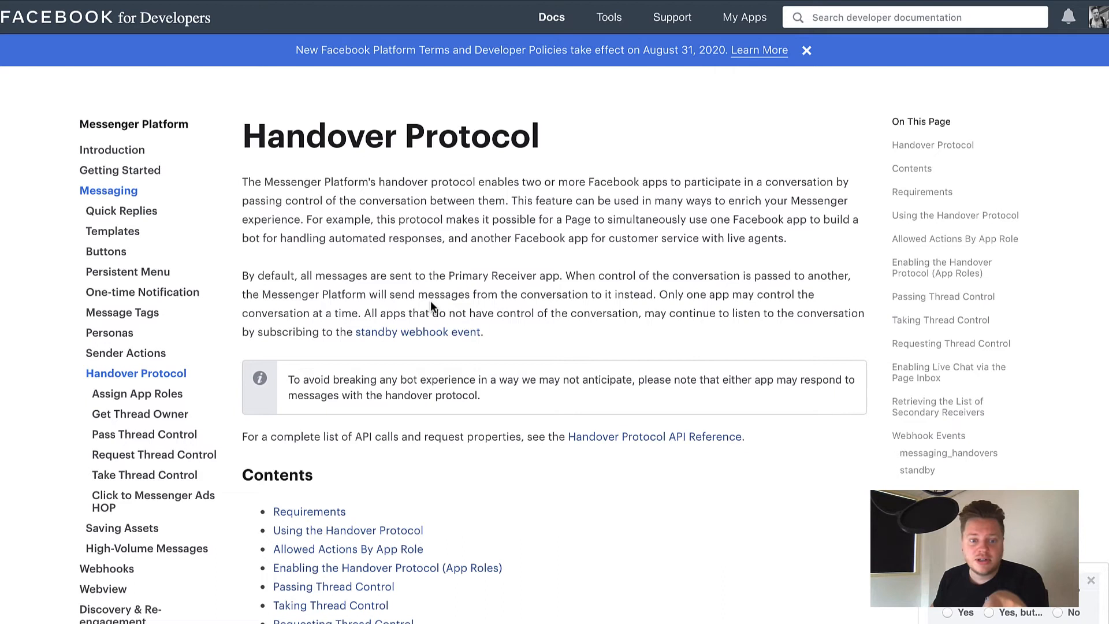
mouse_move(552, 295)
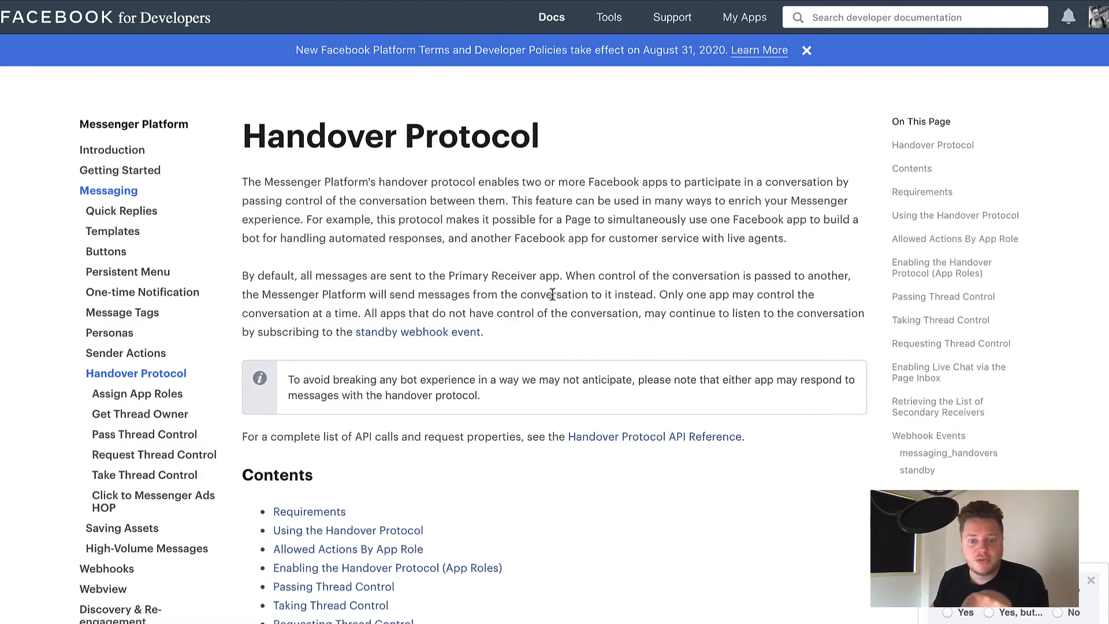
mouse_move(684, 306)
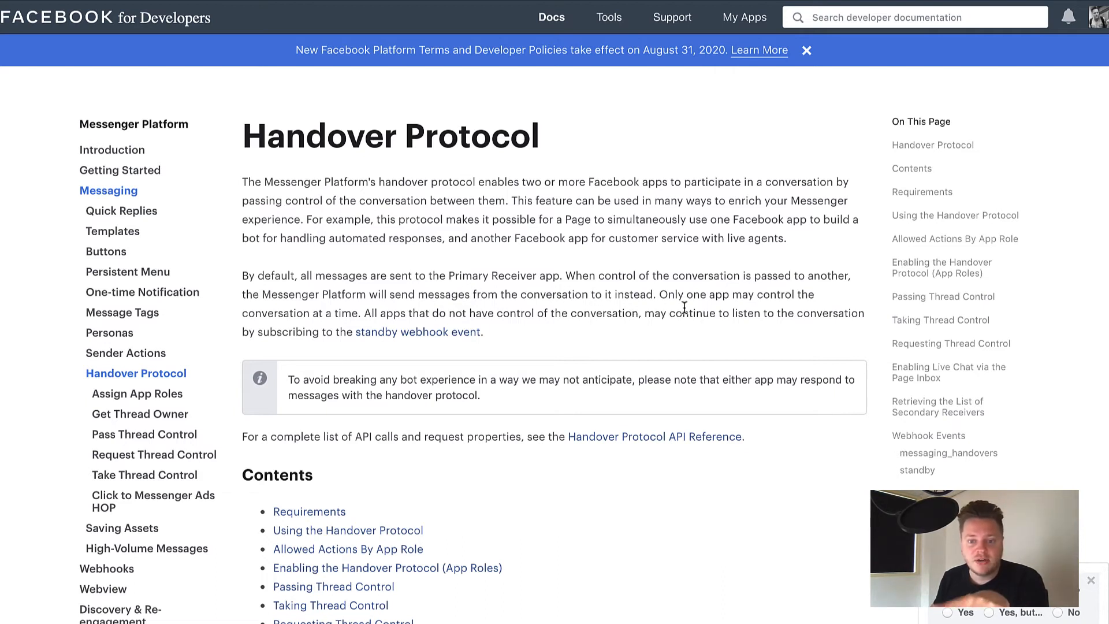
mouse_move(528, 314)
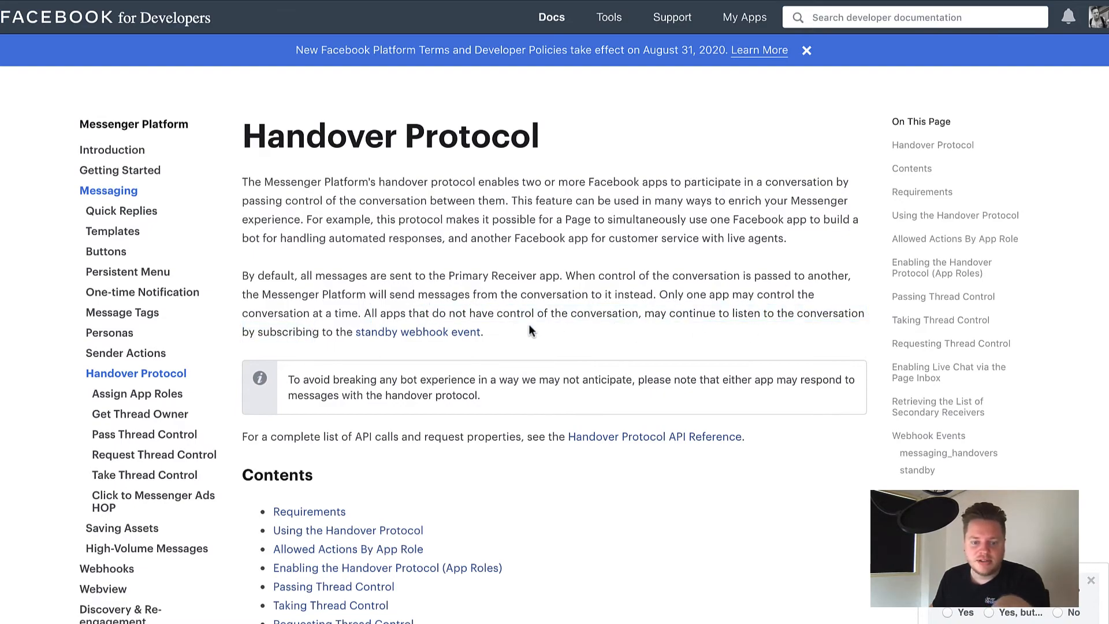
- Scroll the Handover Protocol docs page to its contents list
scroll(down, 3)
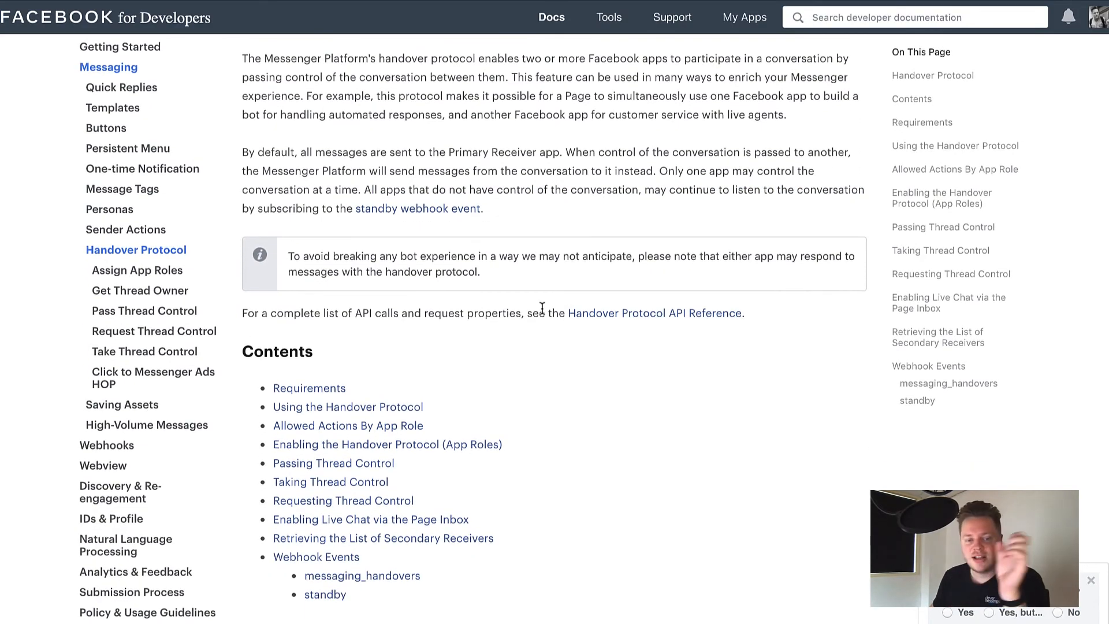
- Scroll down to the Allowed Actions By App Role table
scroll(down, 3)
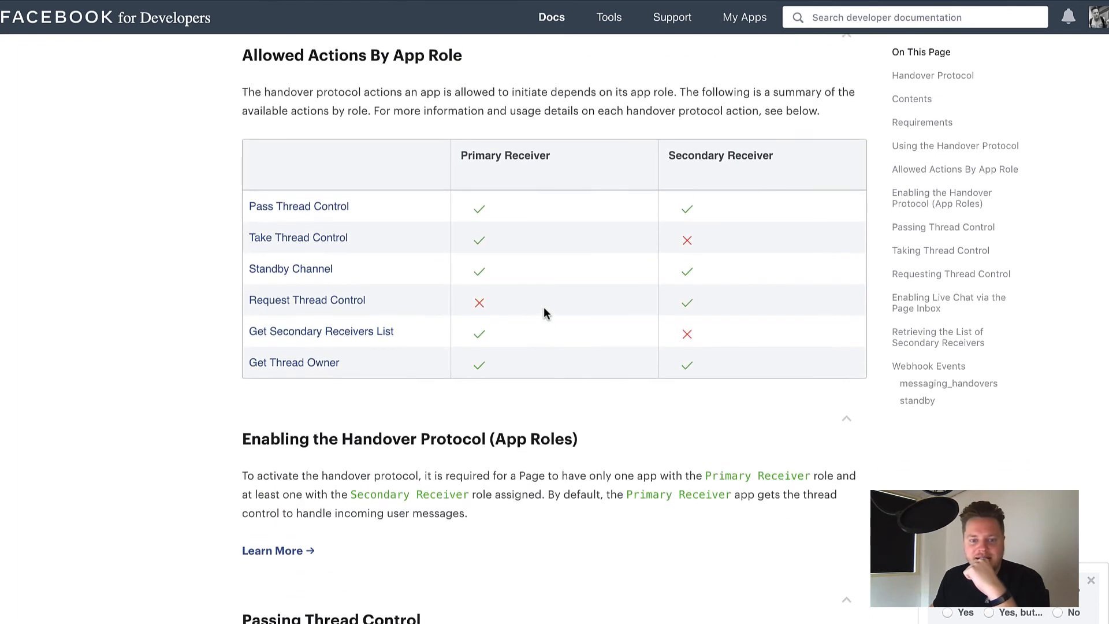
scroll(down, 3)
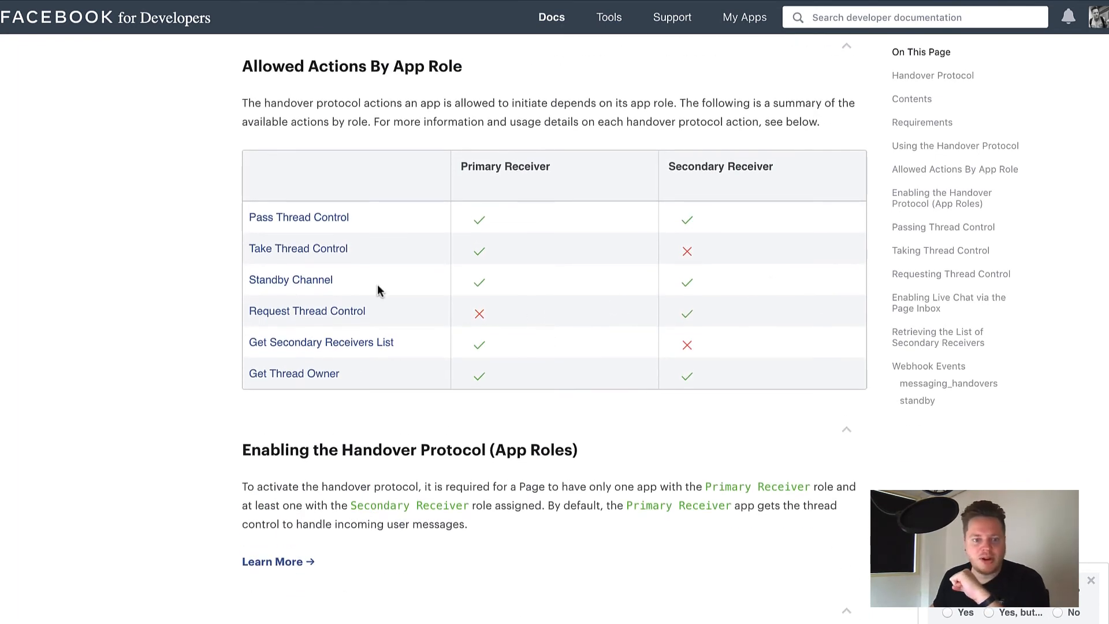
mouse_move(492, 179)
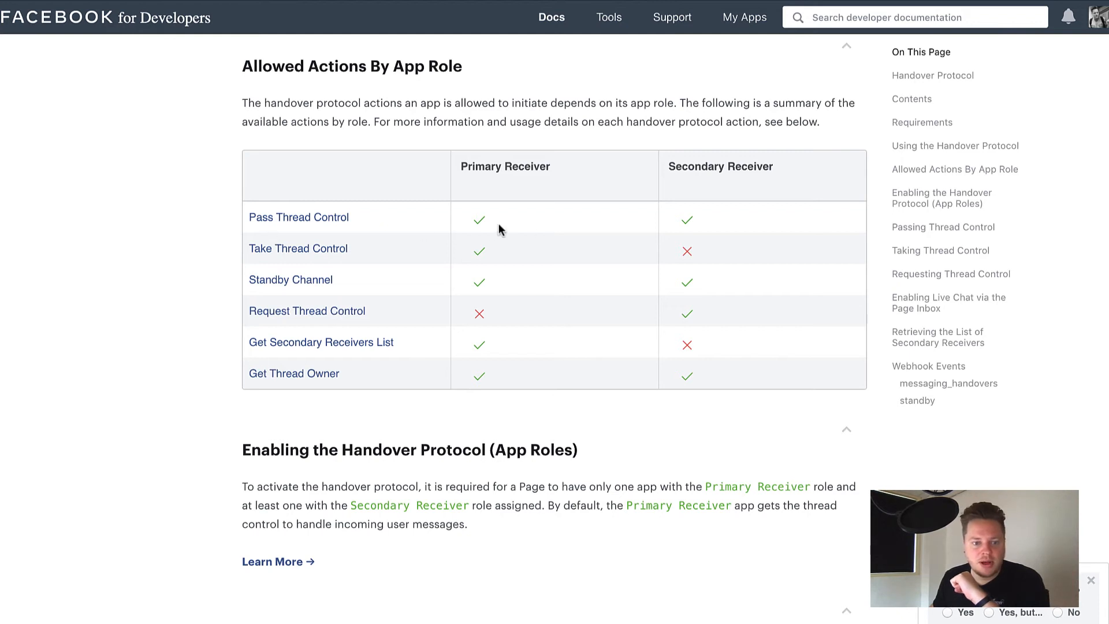
mouse_move(453, 276)
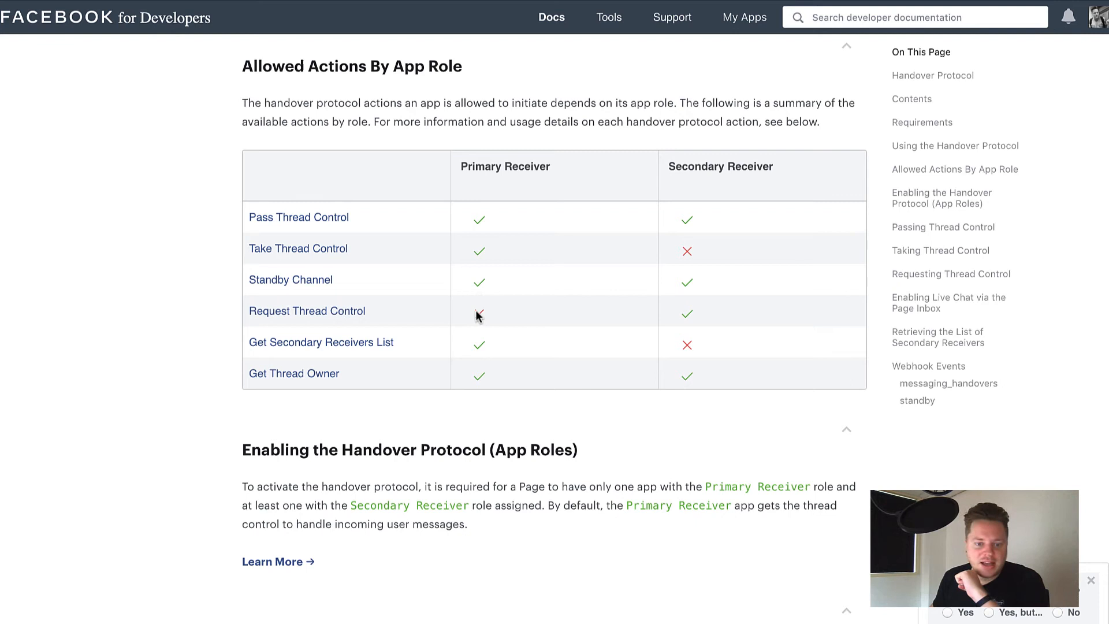
scroll(down, 3)
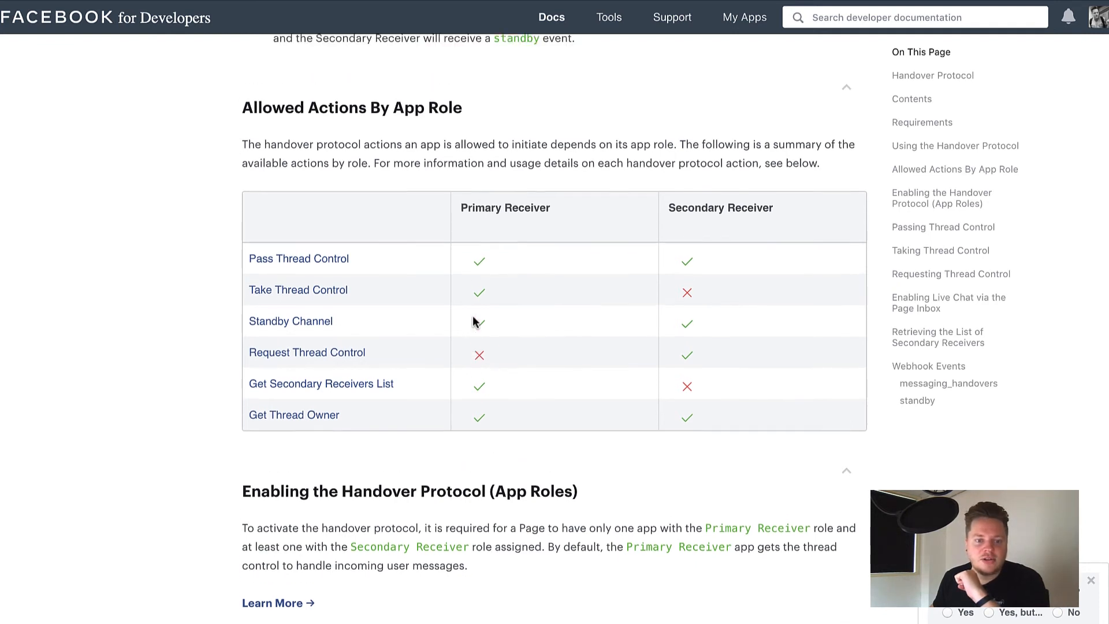
scroll(down, 3)
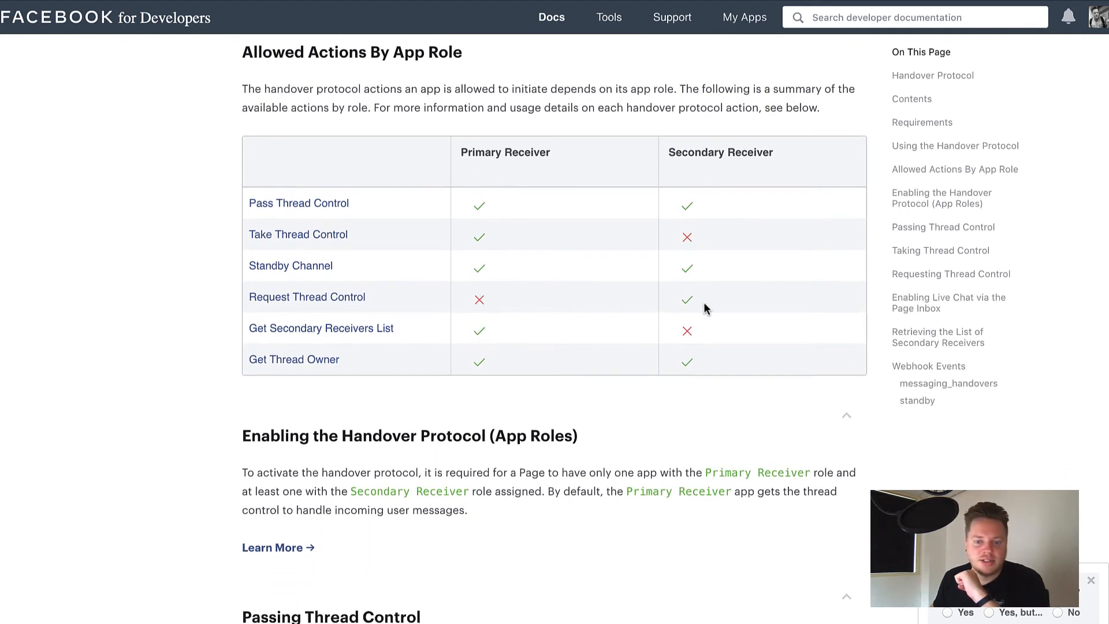
mouse_move(712, 316)
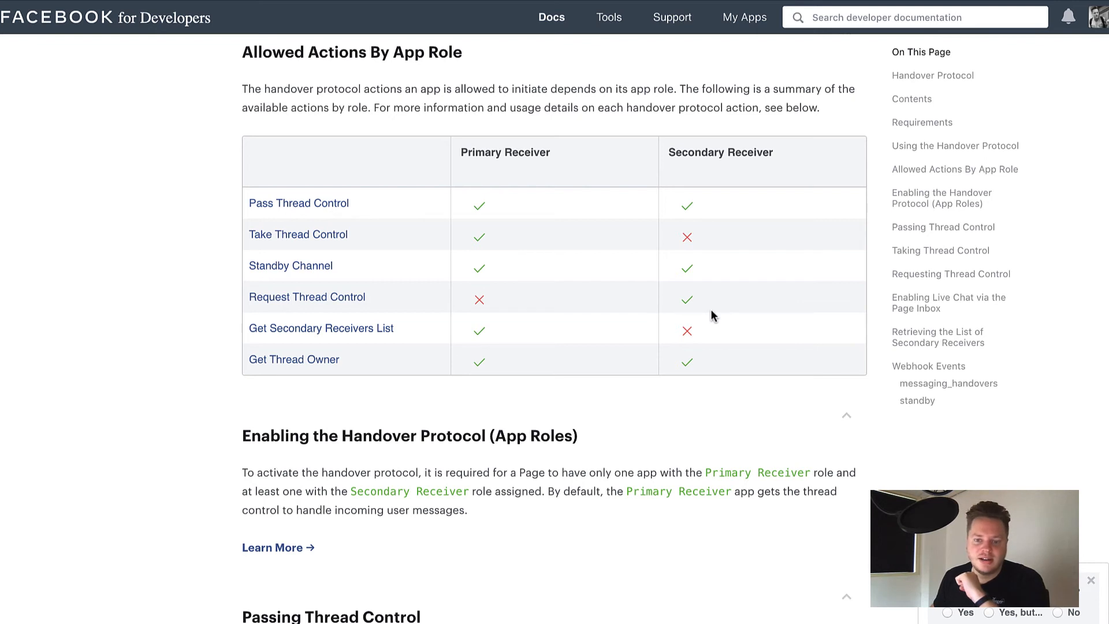
mouse_move(719, 312)
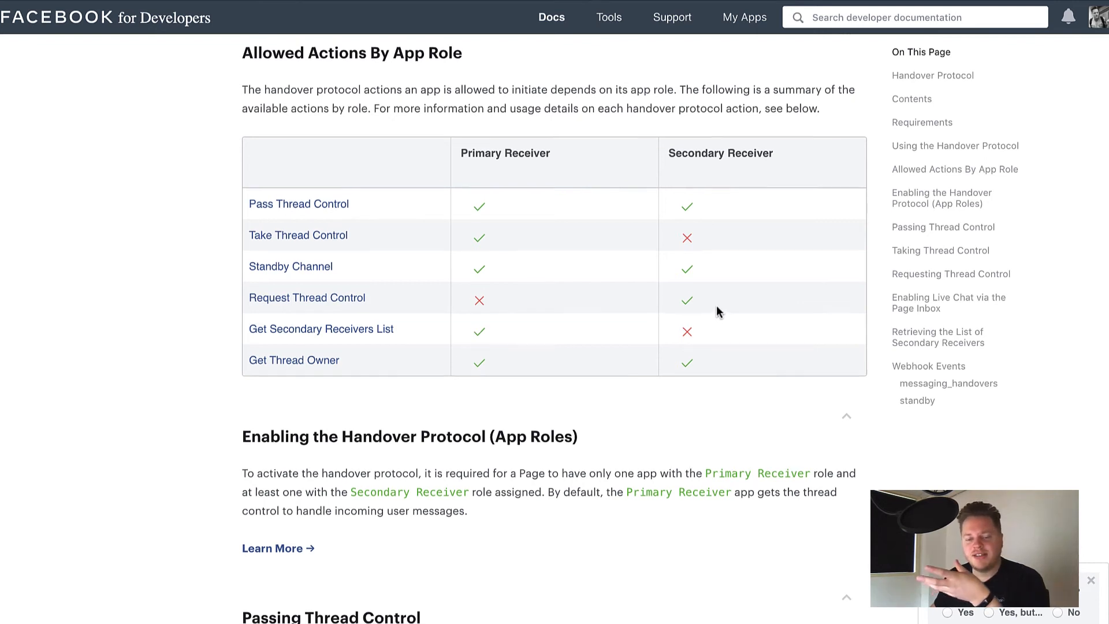
scroll(down, 3)
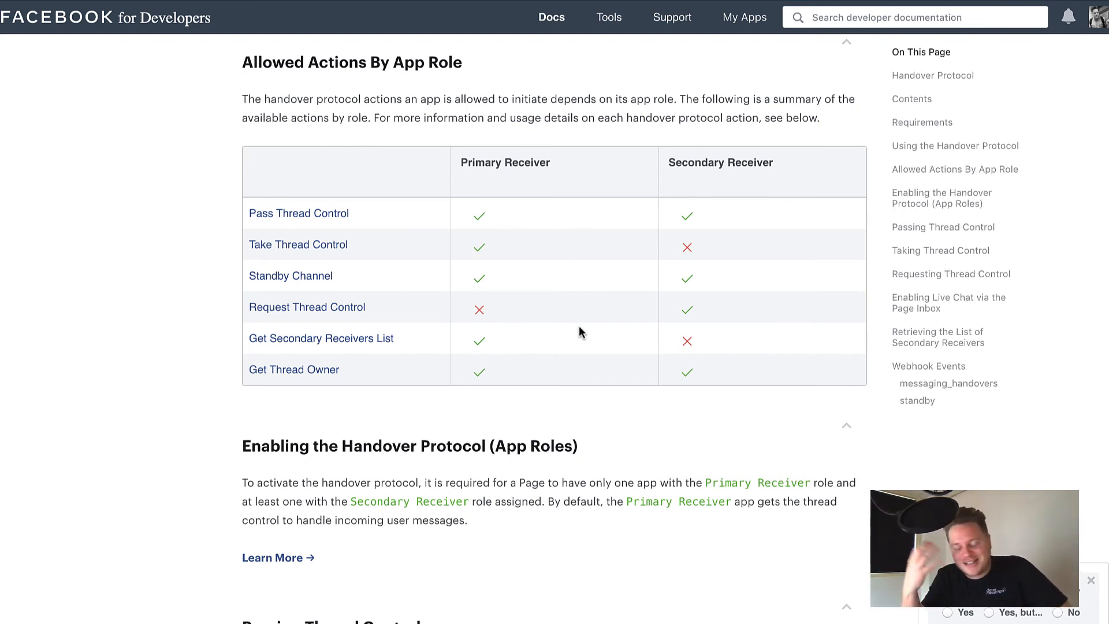
mouse_move(578, 294)
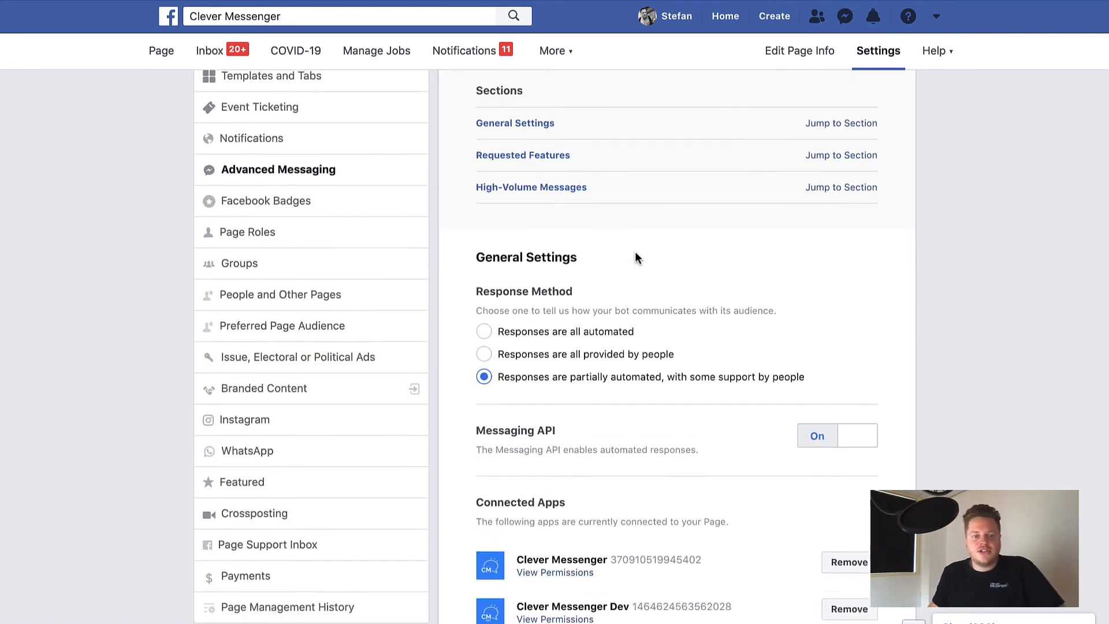
- Scroll Advanced Messaging settings to show Connected Apps and App Settings again
scroll(down, 3)
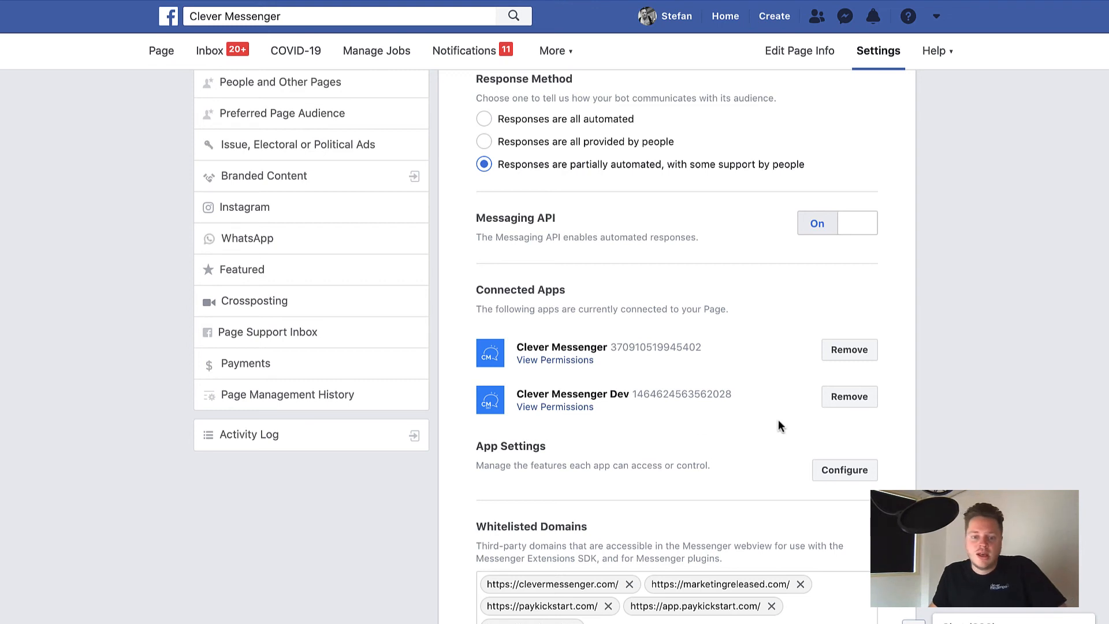
mouse_move(637, 460)
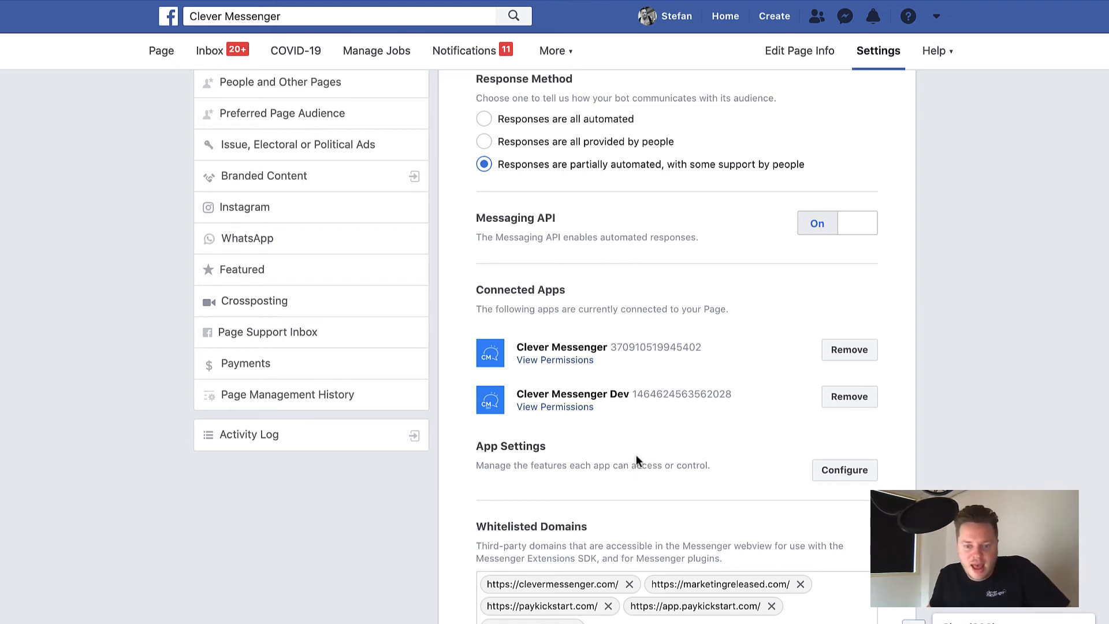
mouse_move(811, 413)
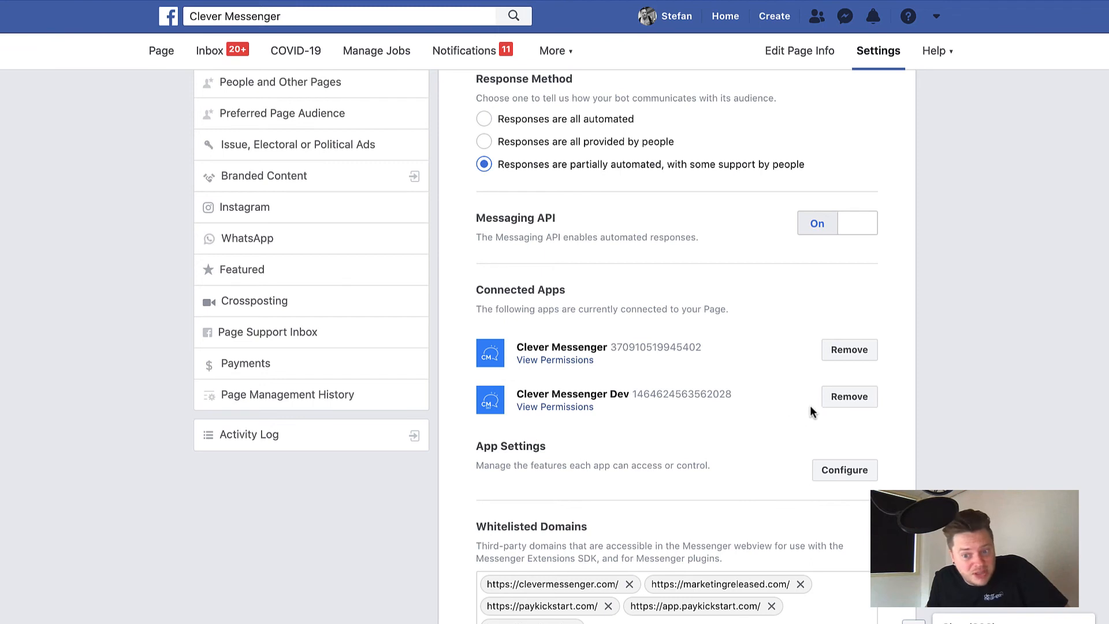
mouse_move(922, 400)
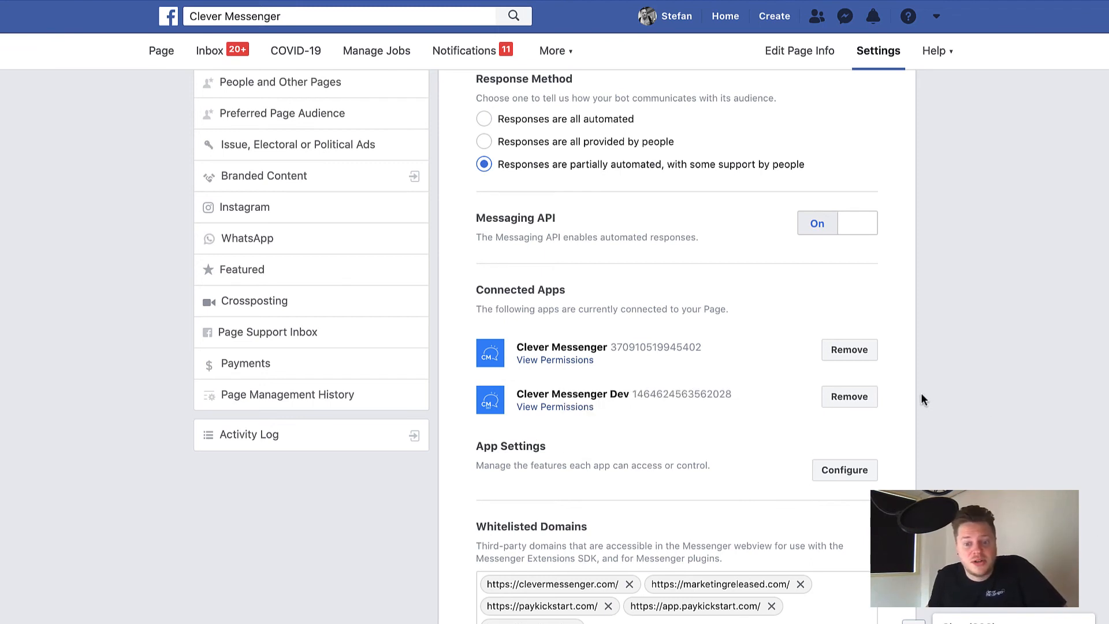
mouse_move(974, 412)
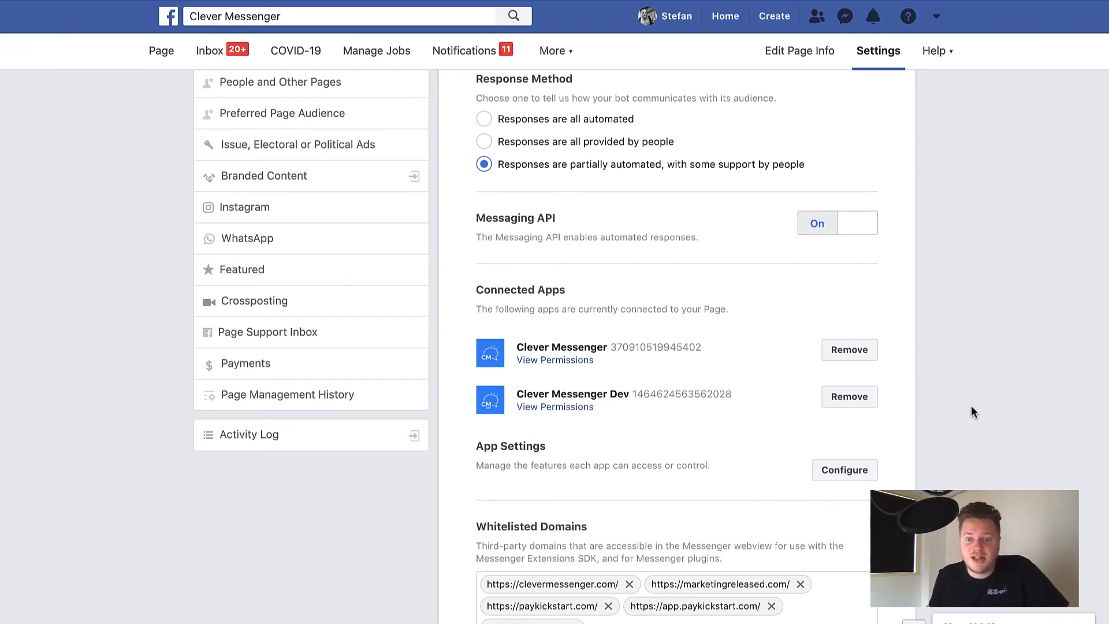